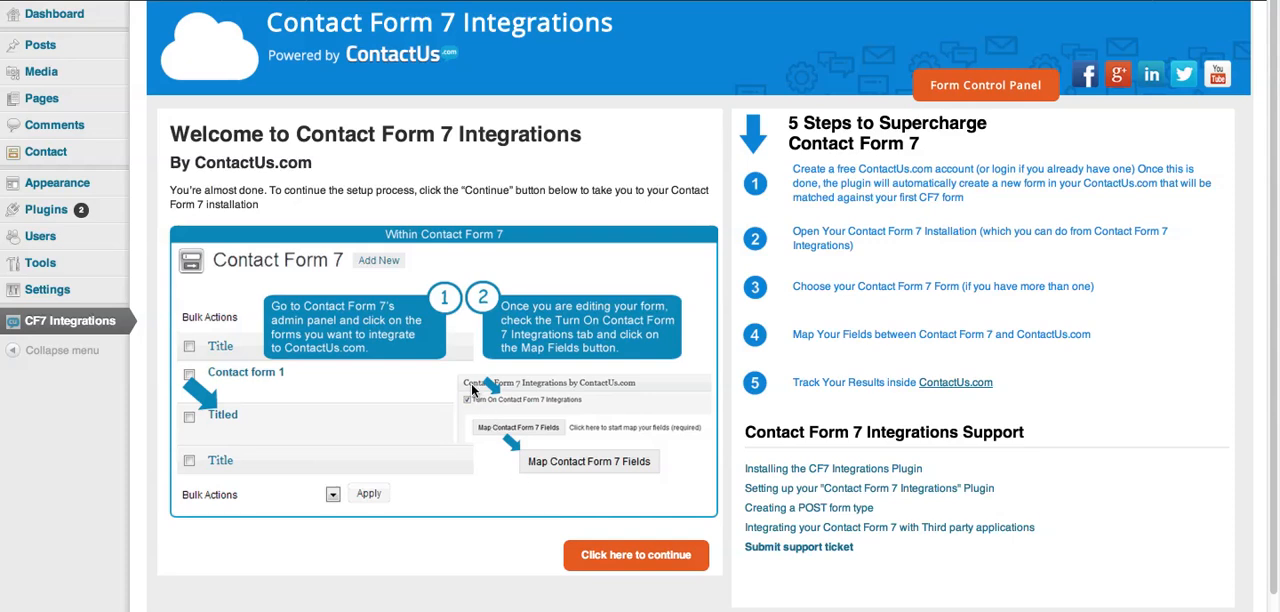
pyautogui.moveTo(483, 398)
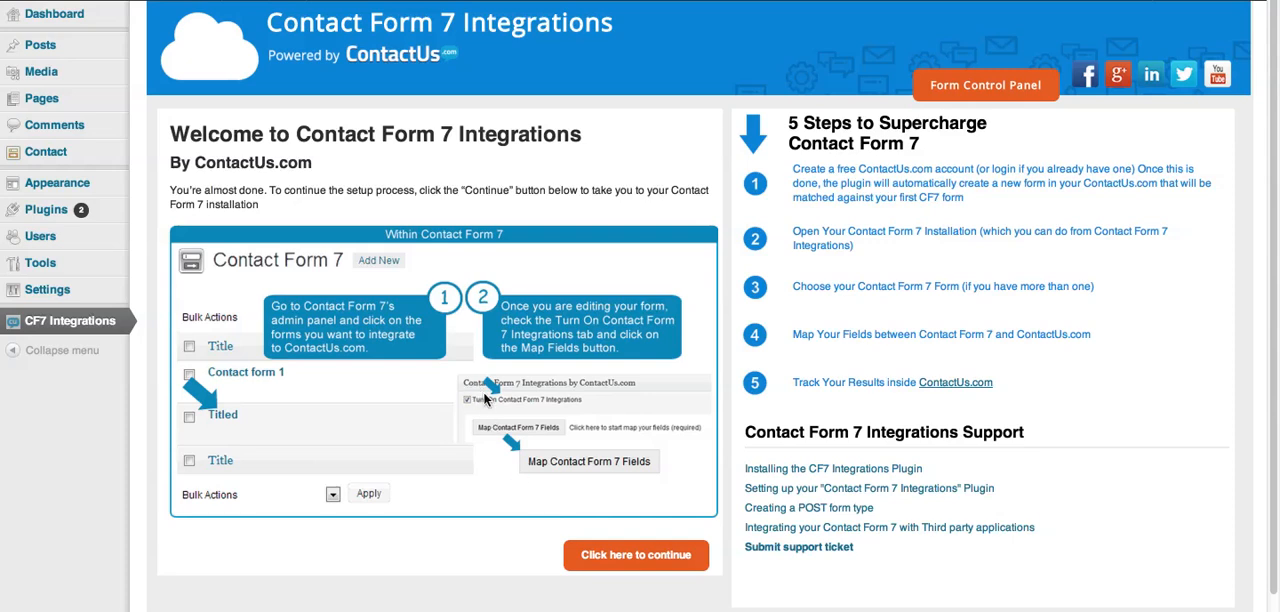
pyautogui.moveTo(521, 388)
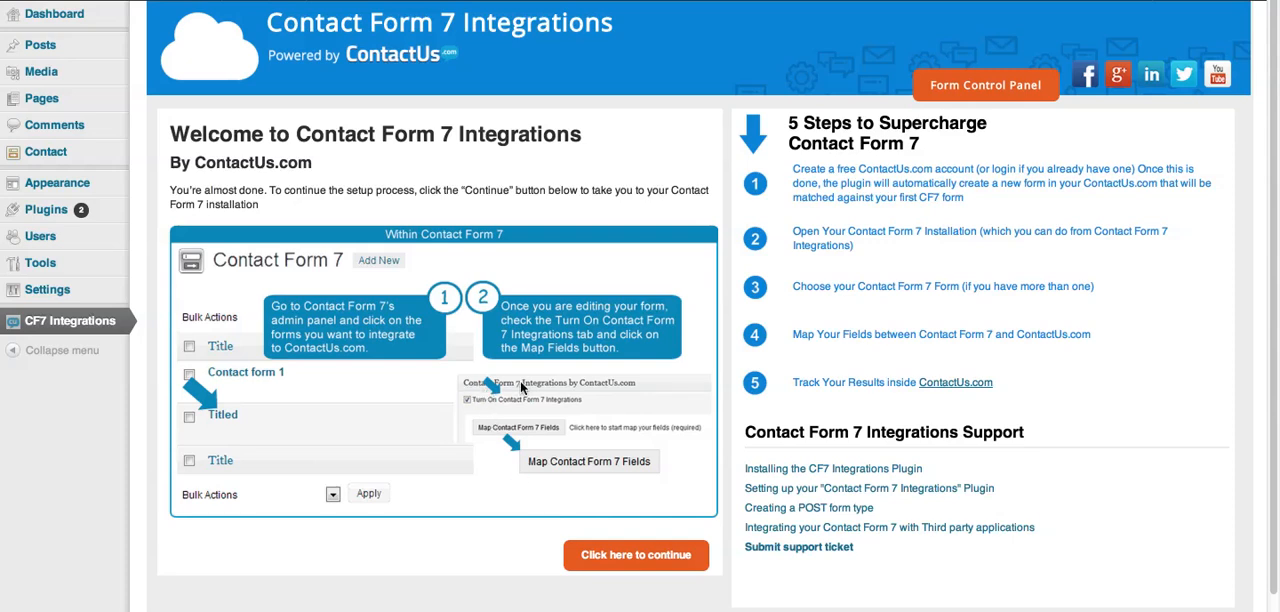
pyautogui.moveTo(860, 210)
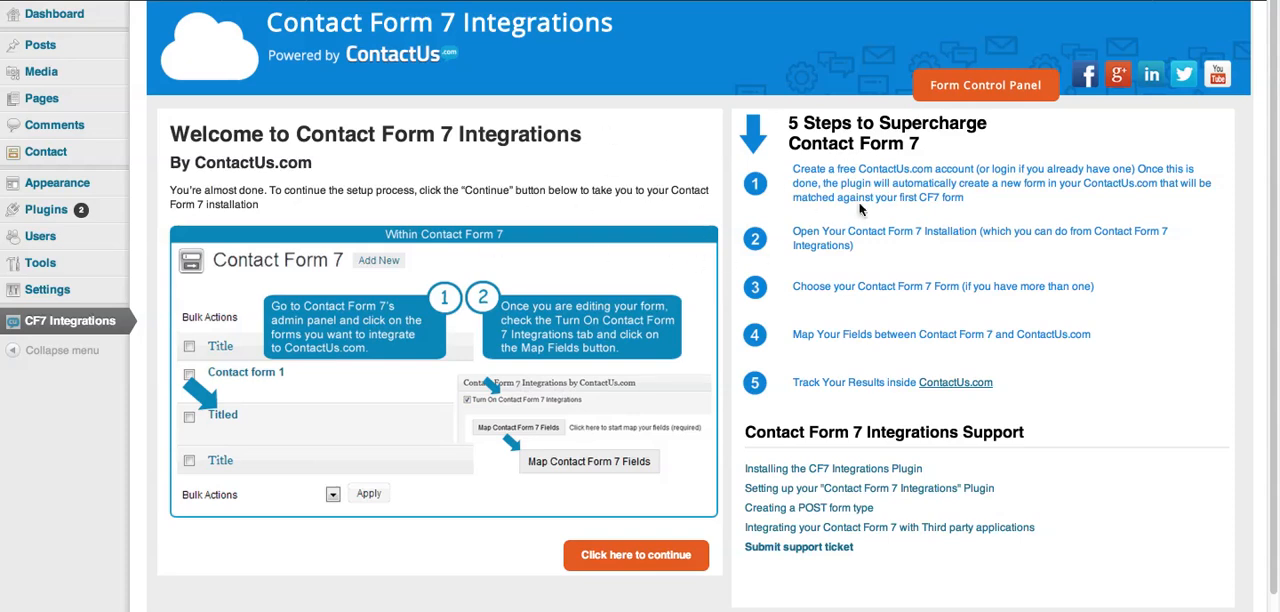
pyautogui.moveTo(718, 245)
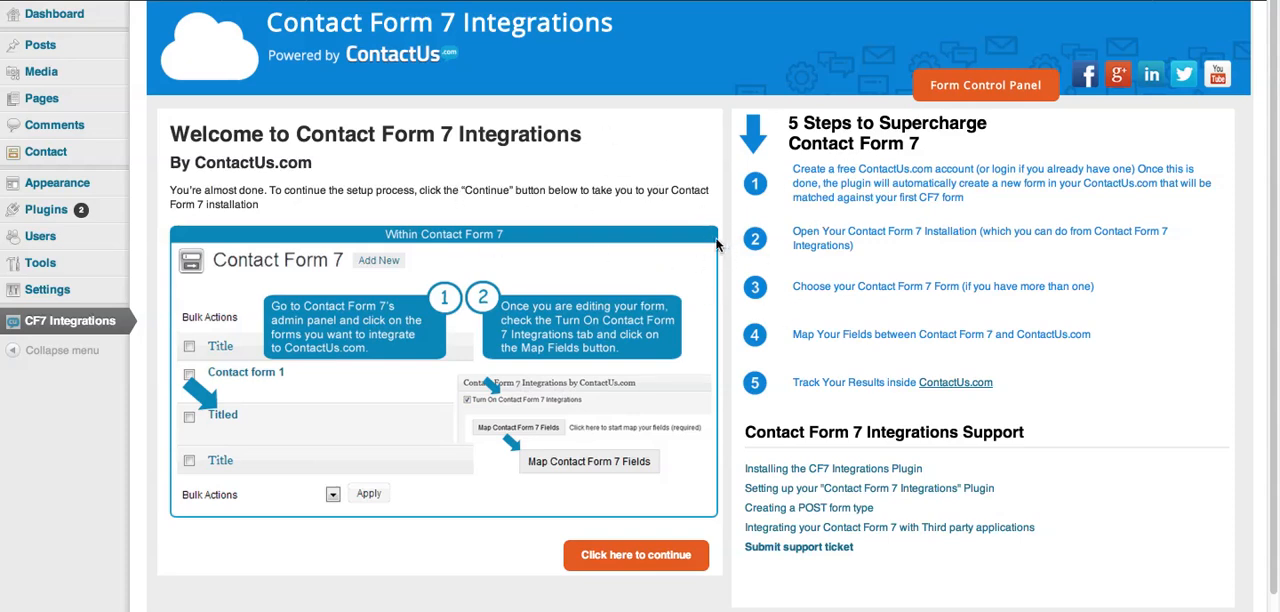
pyautogui.moveTo(756, 287)
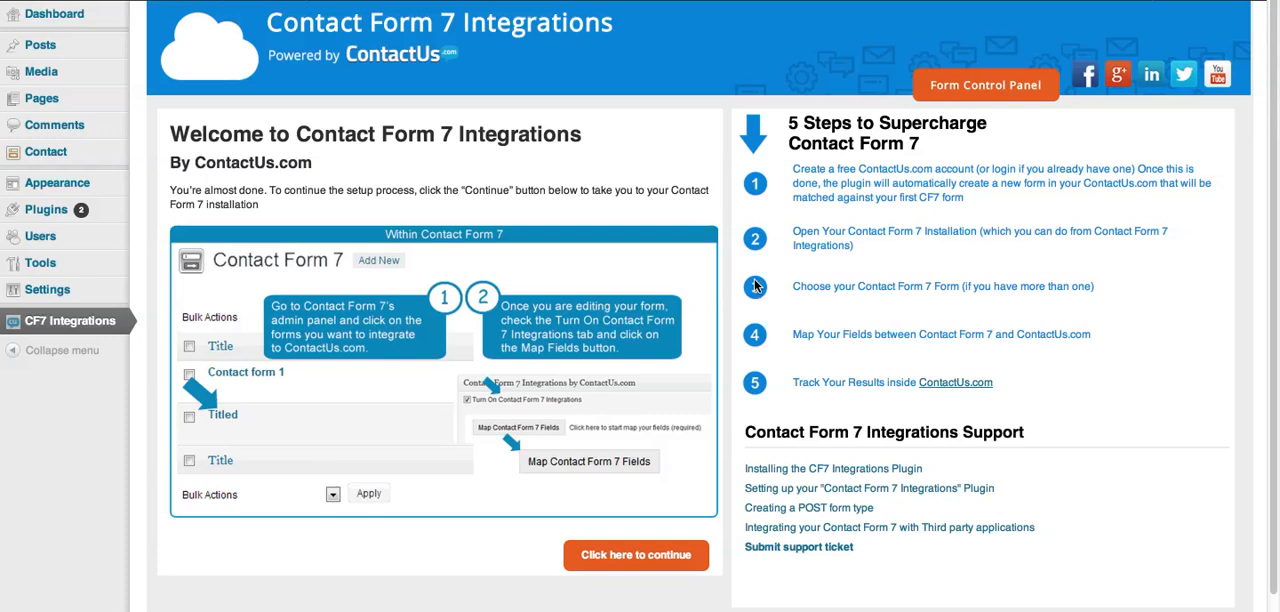
pyautogui.moveTo(750, 208)
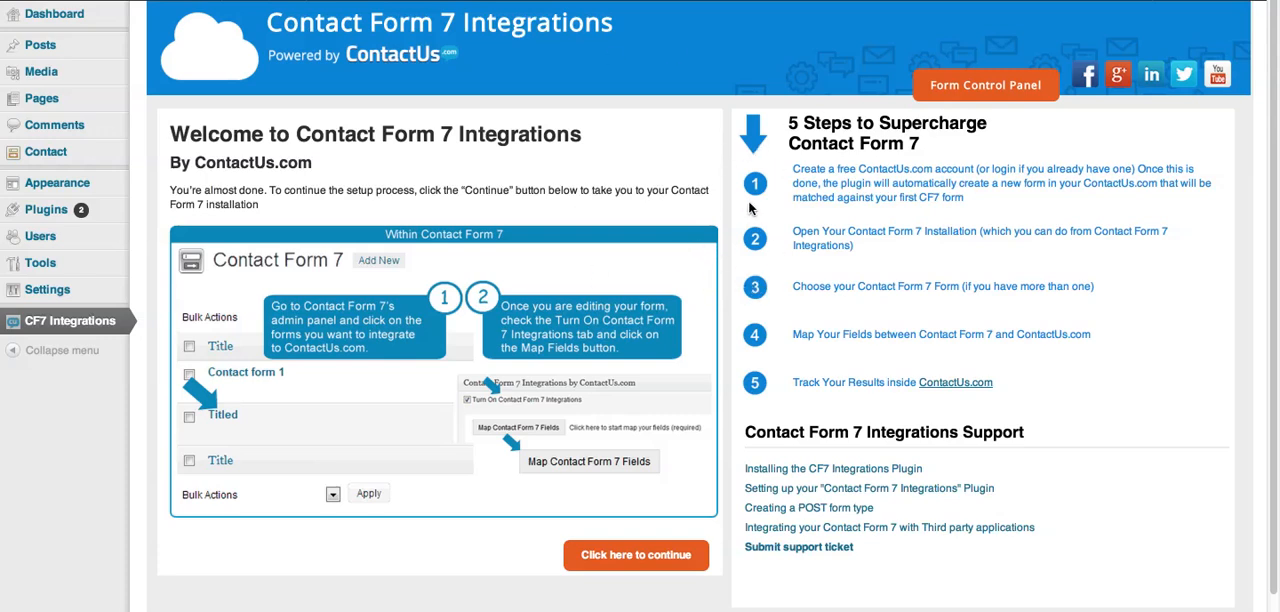
pyautogui.moveTo(620, 196)
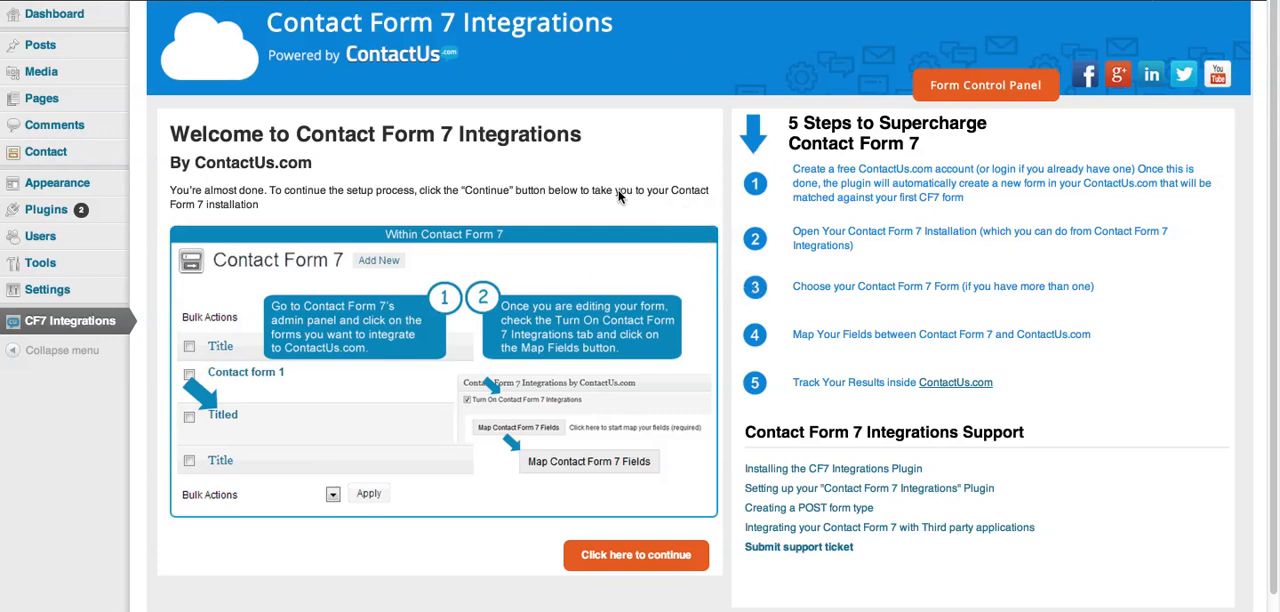
pyautogui.moveTo(45, 151)
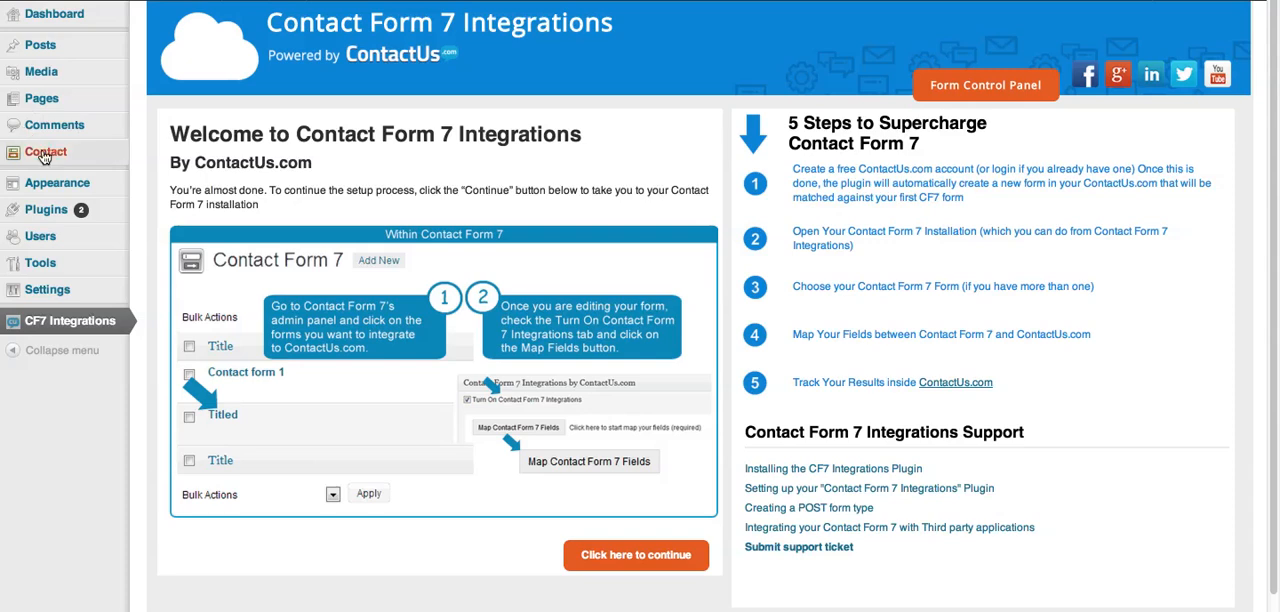
pyautogui.moveTo(44, 157)
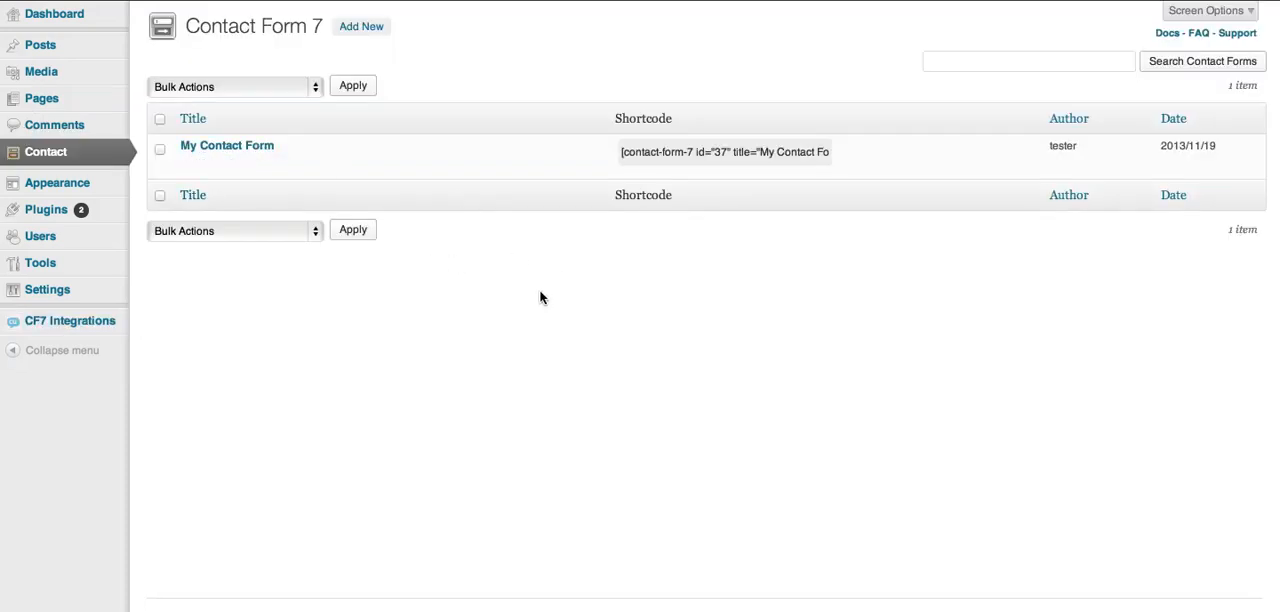
pyautogui.moveTo(226, 145)
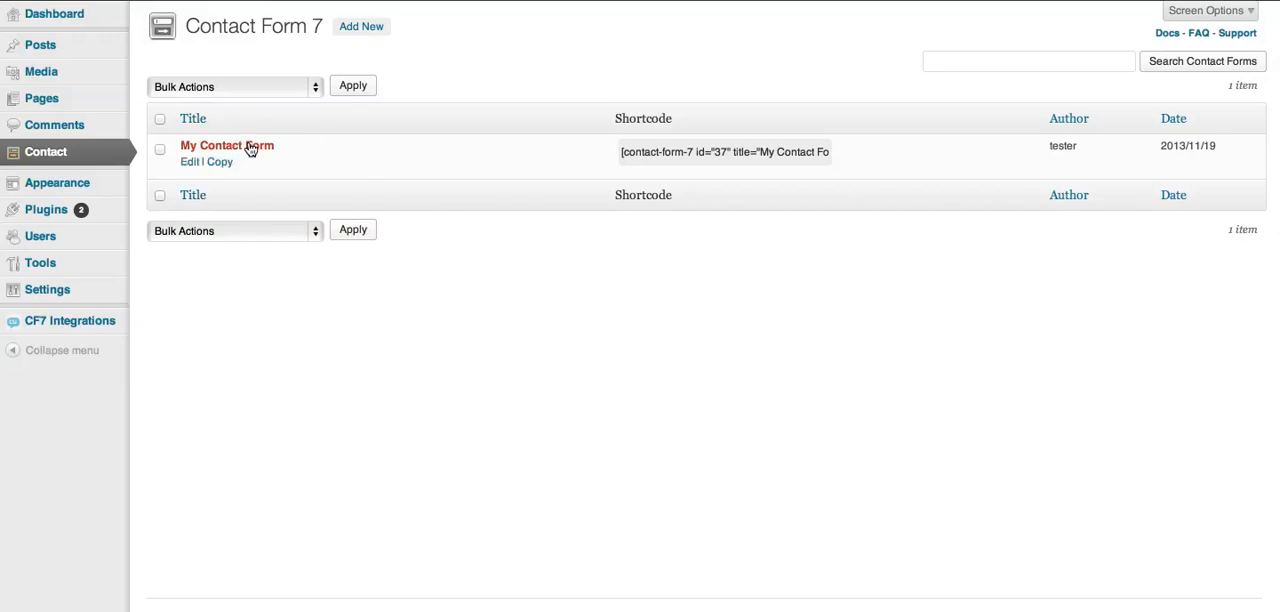
pyautogui.moveTo(695, 415)
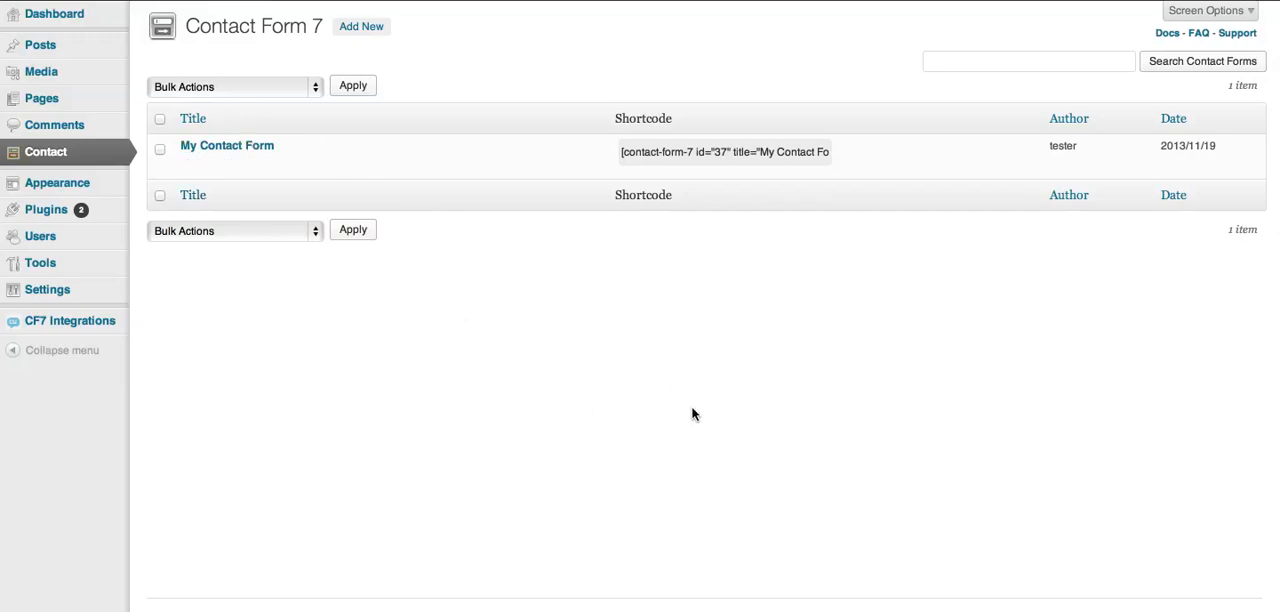
pyautogui.moveTo(809, 388)
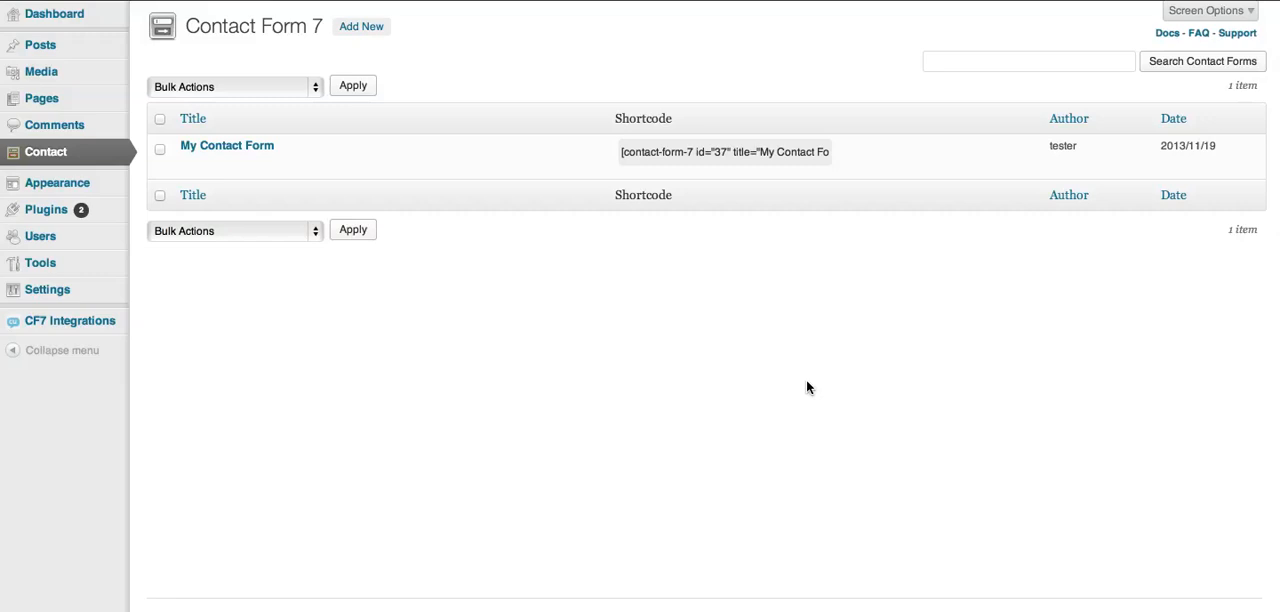
pyautogui.moveTo(1037, 302)
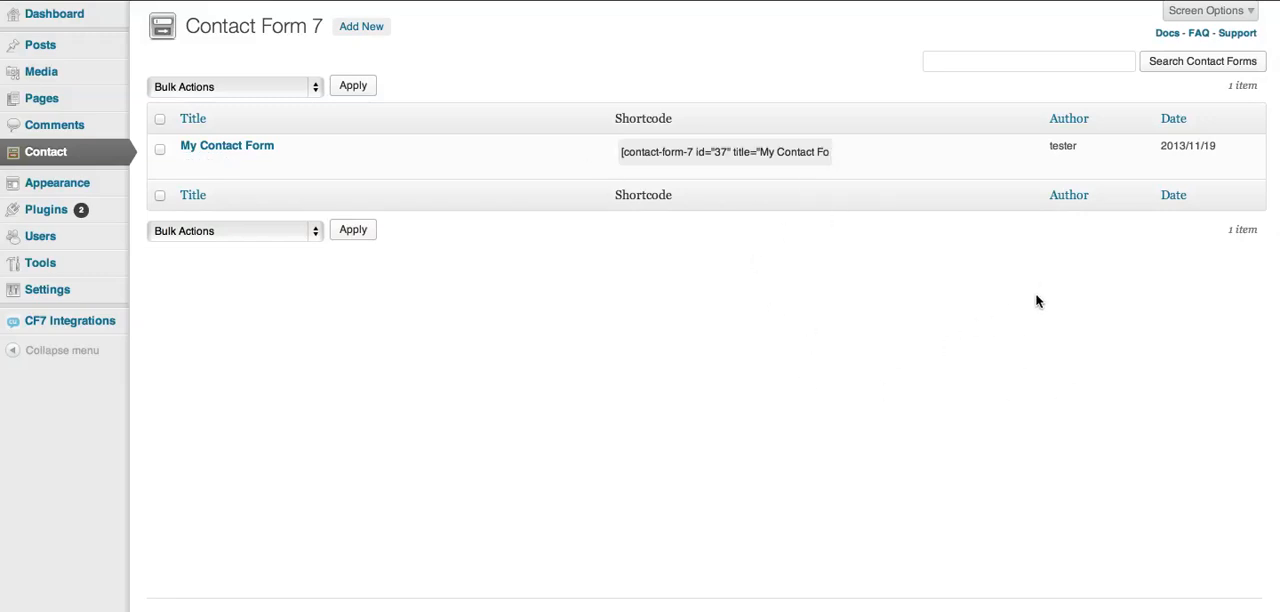
pyautogui.moveTo(1041, 295)
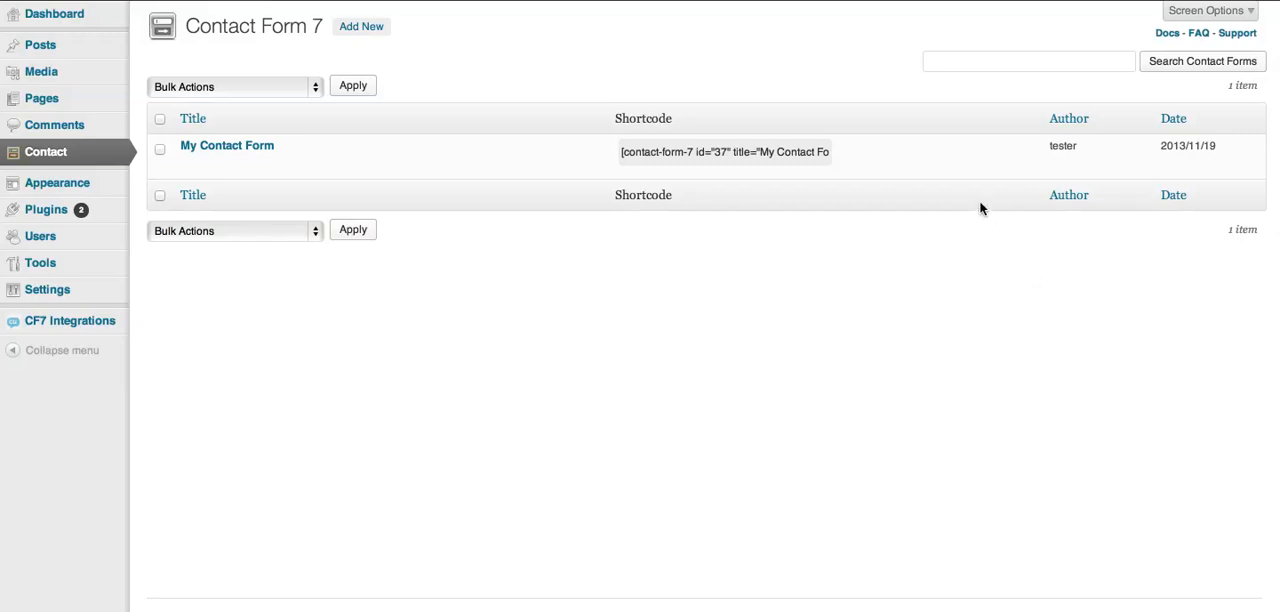
# - Edit My Contact Form and scroll down to the Contact Form 7 Integrations by ContactUs.com box
pyautogui.click(226, 145)
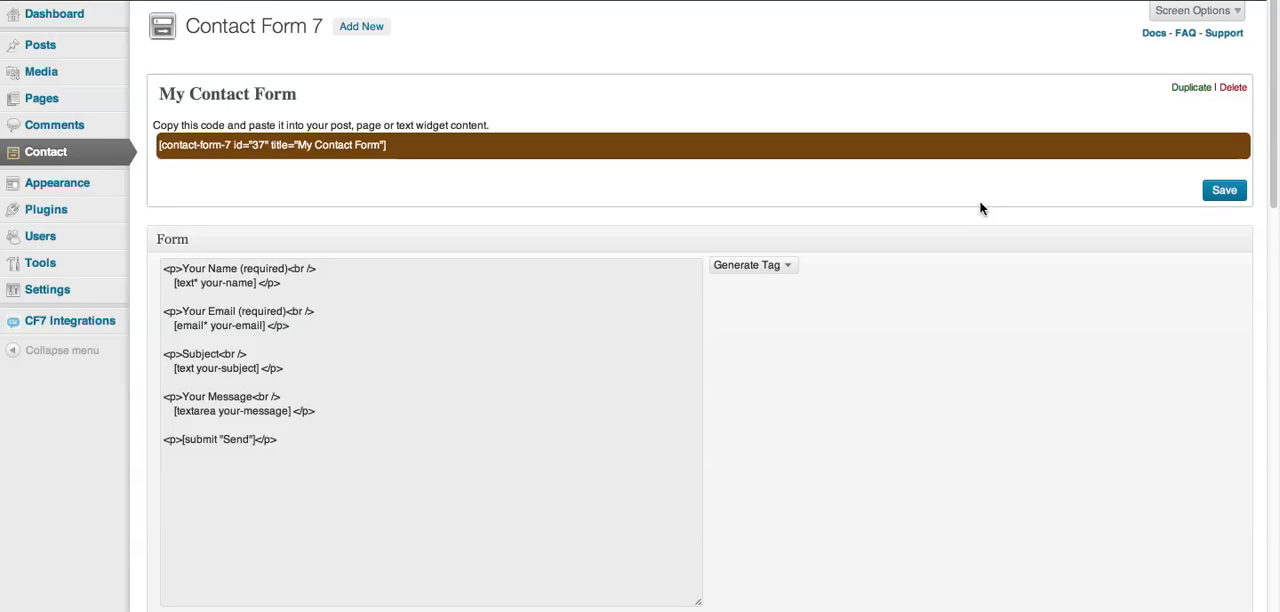
pyautogui.scroll(-3)
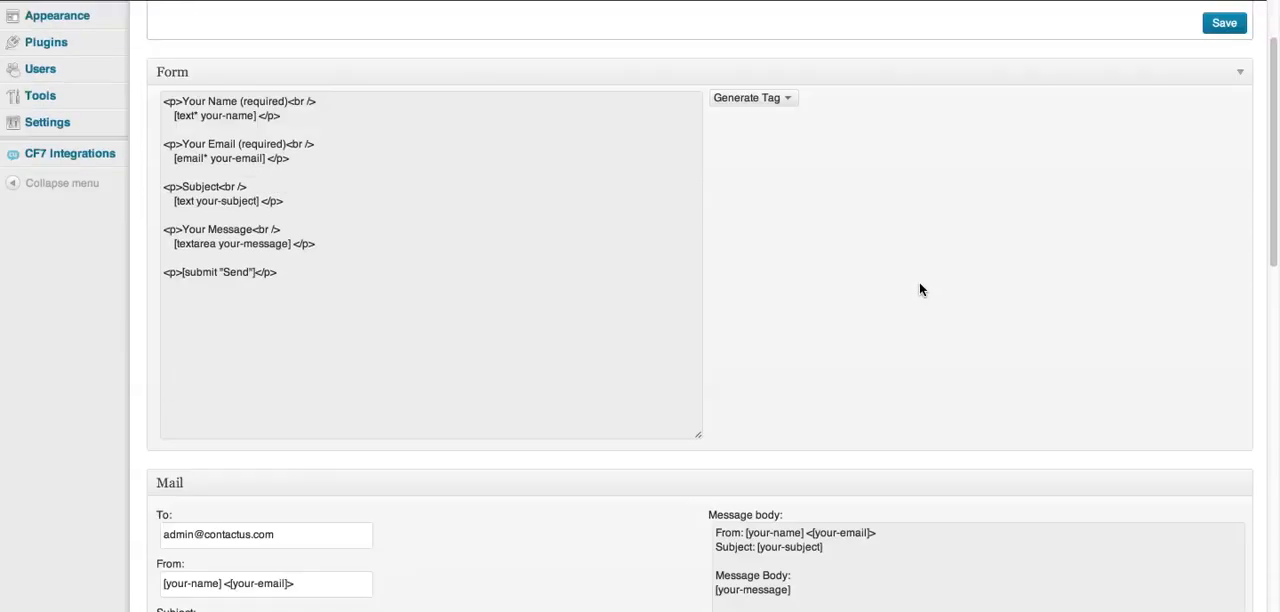
pyautogui.scroll(-3)
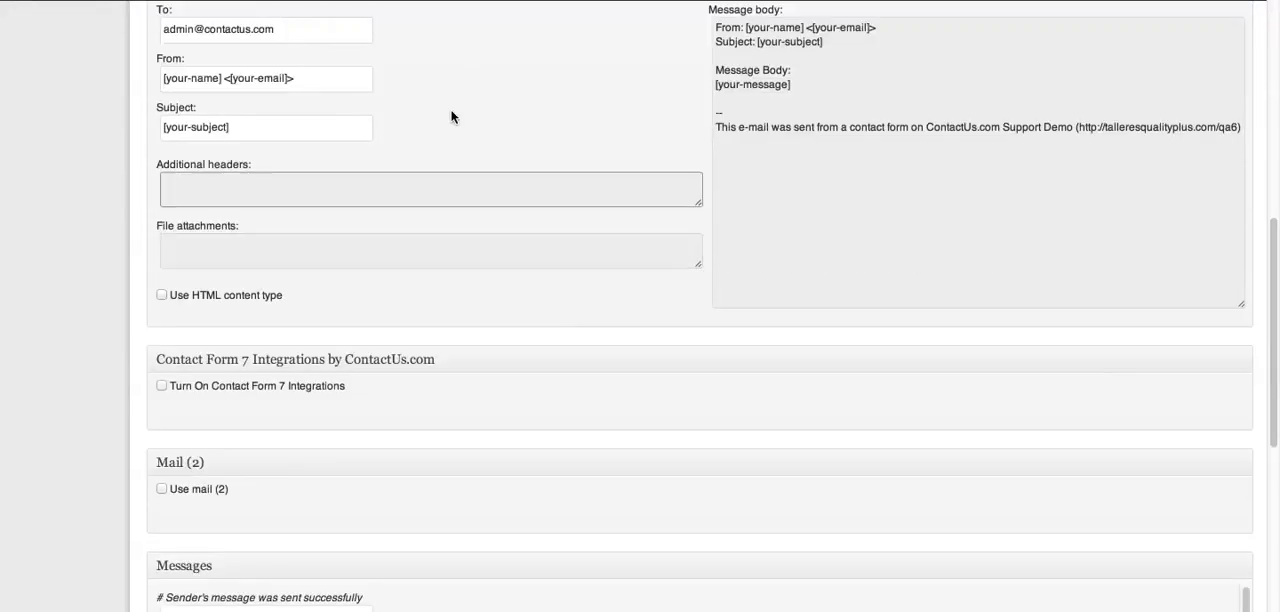
pyautogui.scroll(-3)
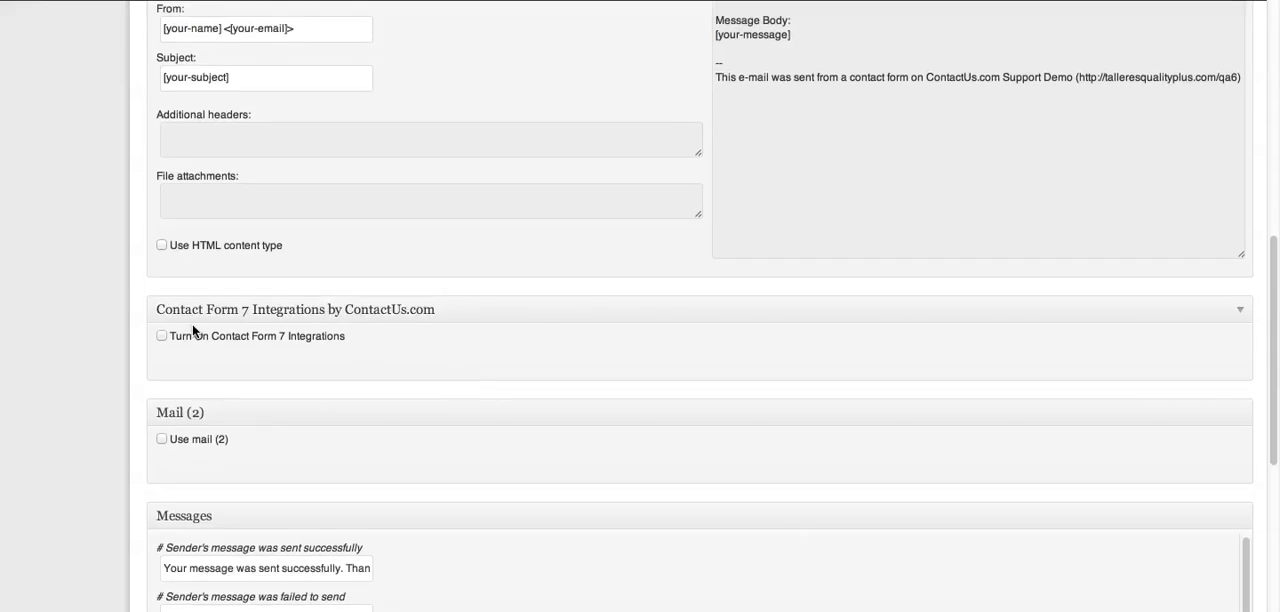
# - Enable the ContactUs.com integration for this form and load its field mapping options
pyautogui.click(160, 335)
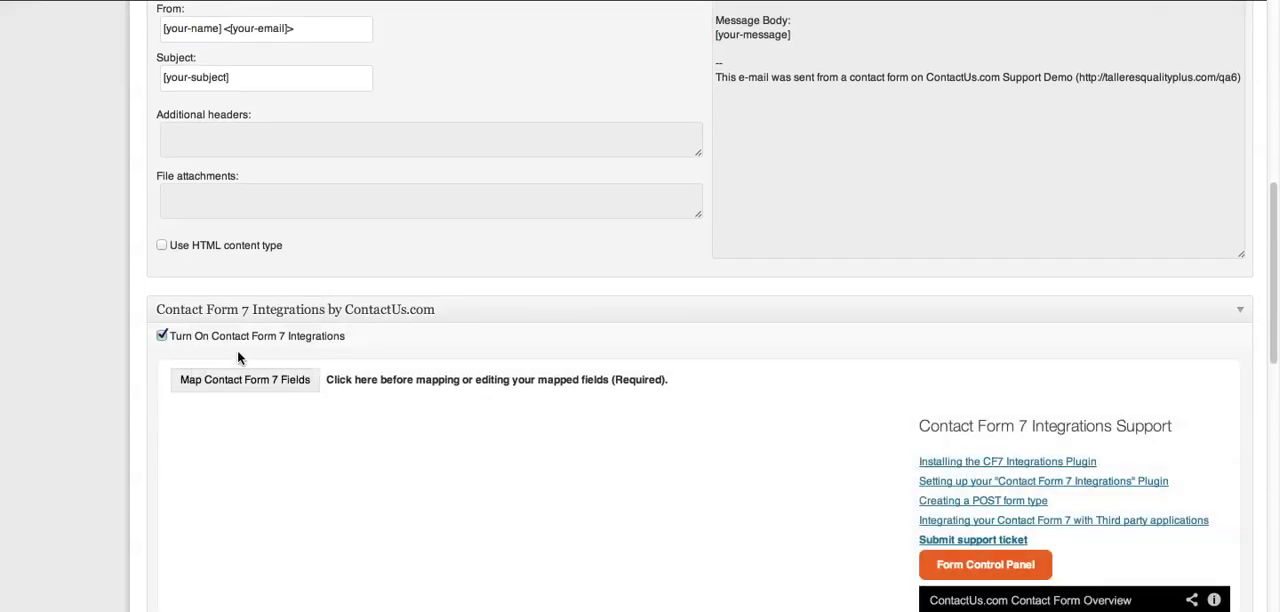
pyautogui.scroll(-3)
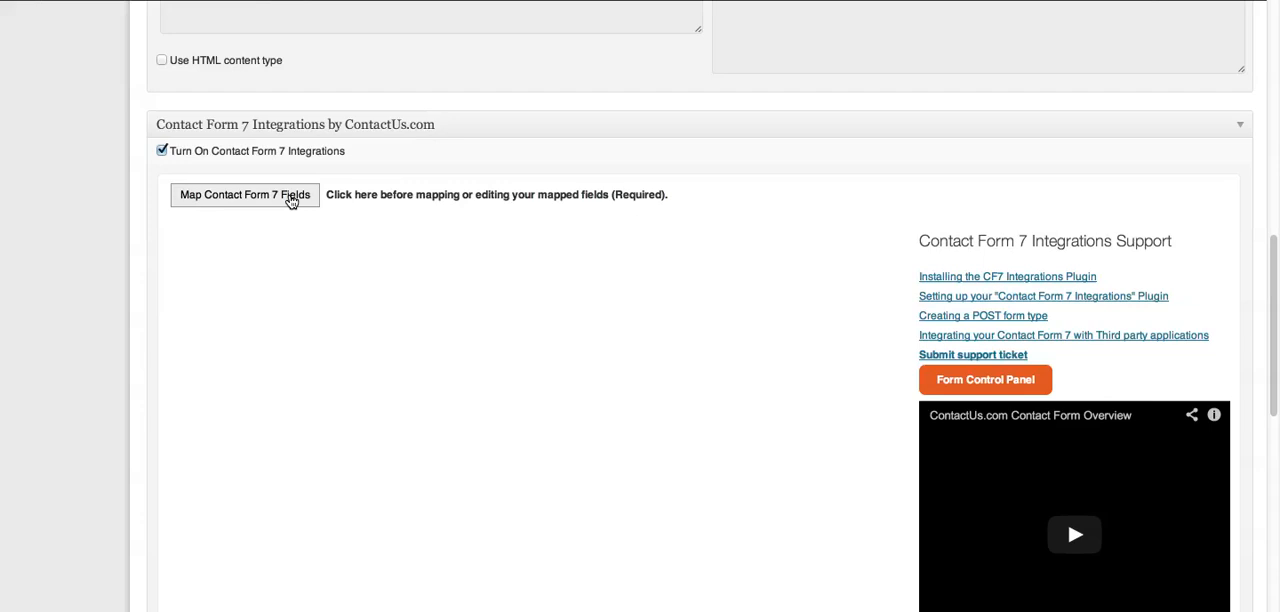
pyautogui.click(245, 194)
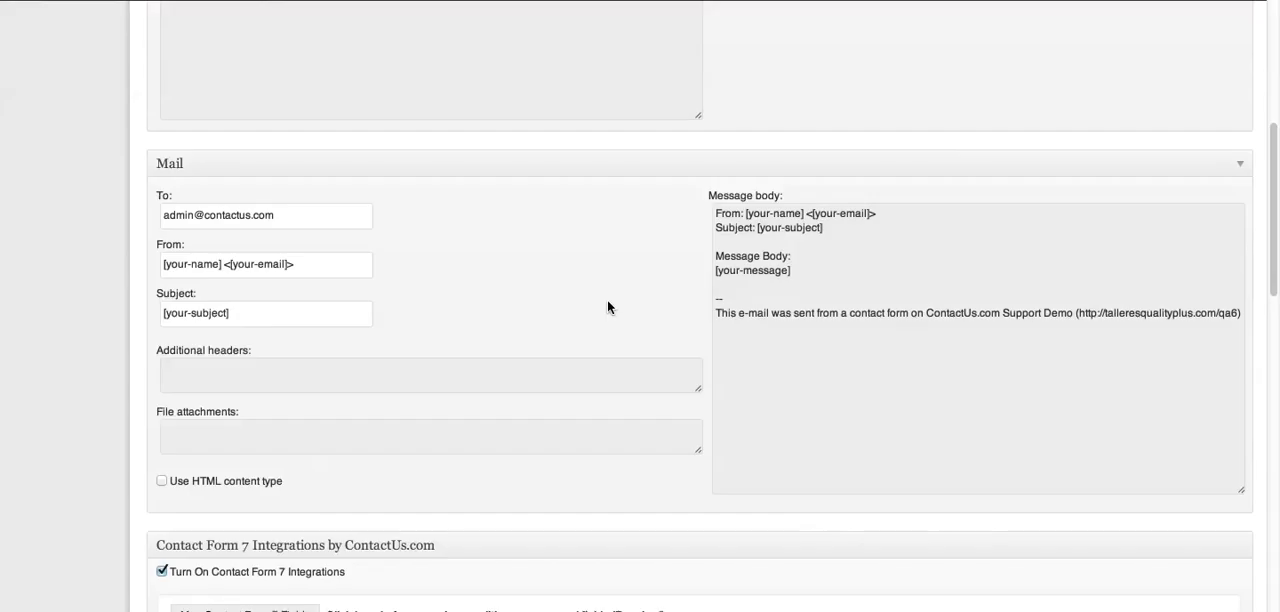
# - Show the ContactUs.com field choices for your-message to map it to Message
pyautogui.scroll(-3)
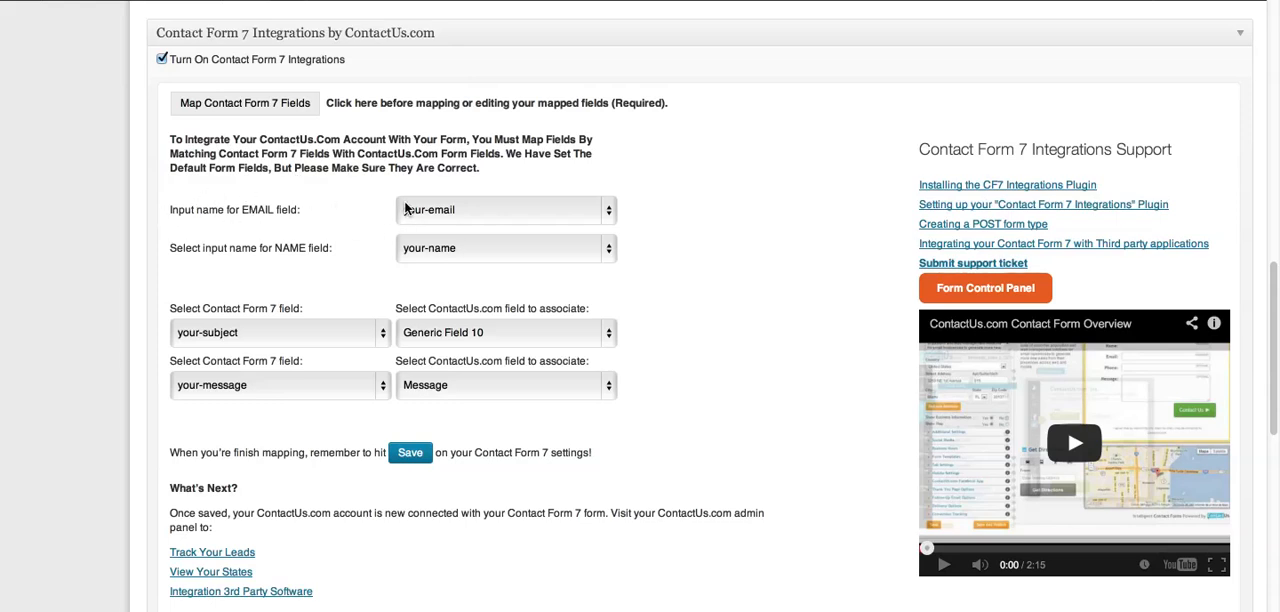
pyautogui.scroll(-3)
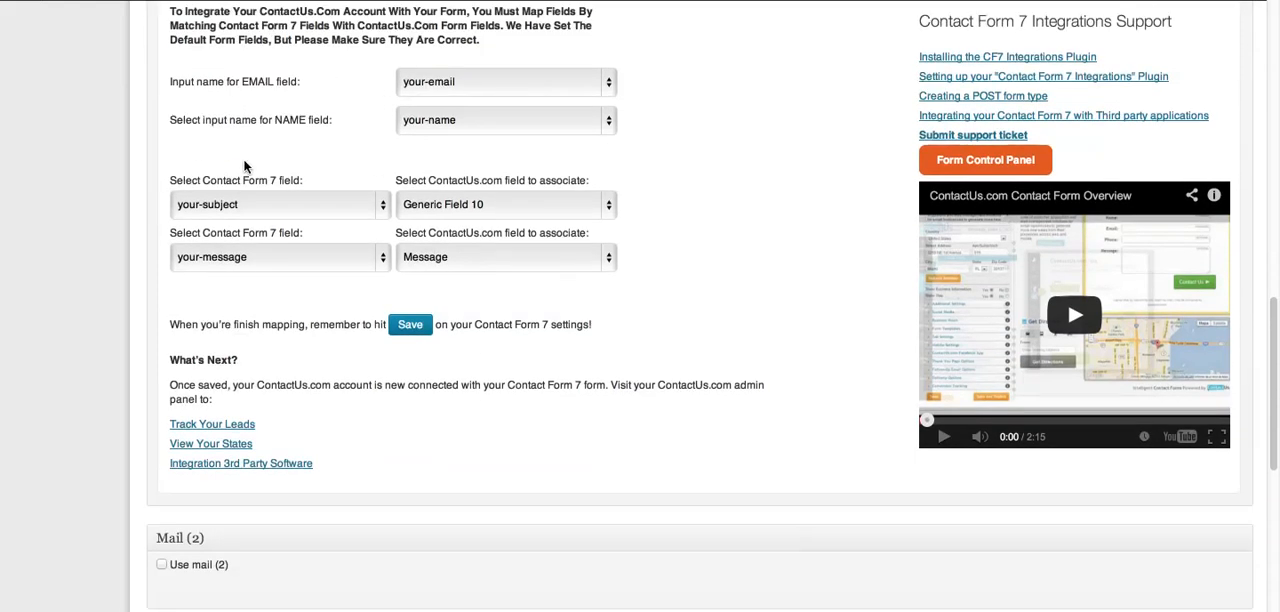
pyautogui.moveTo(310, 248)
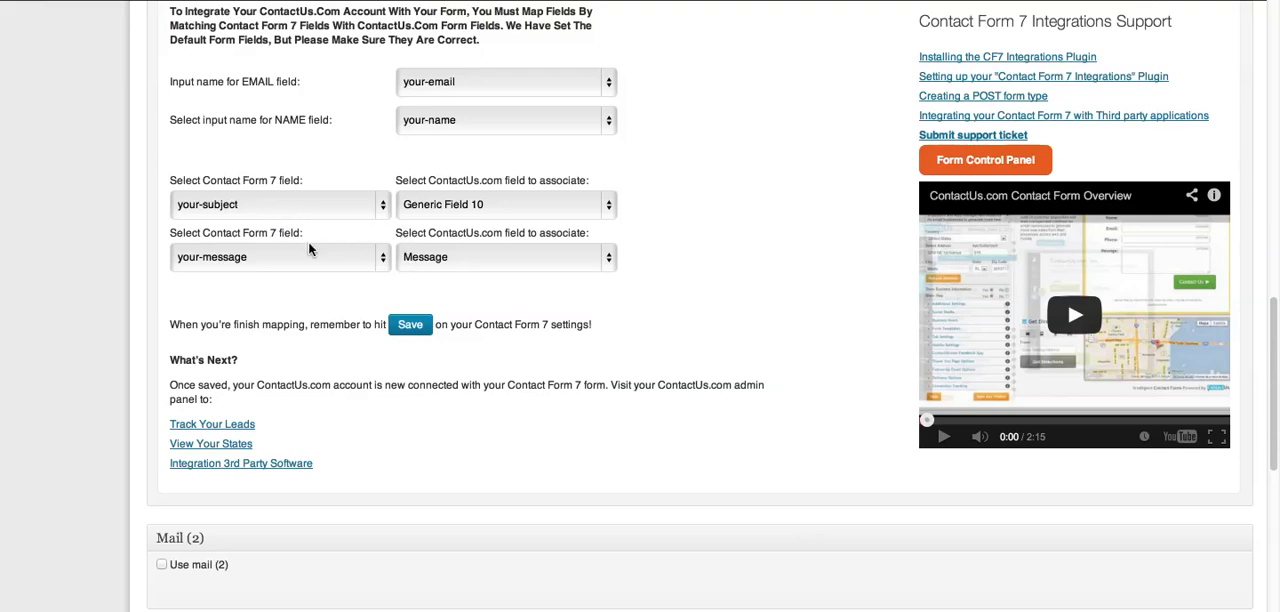
pyautogui.moveTo(470, 204)
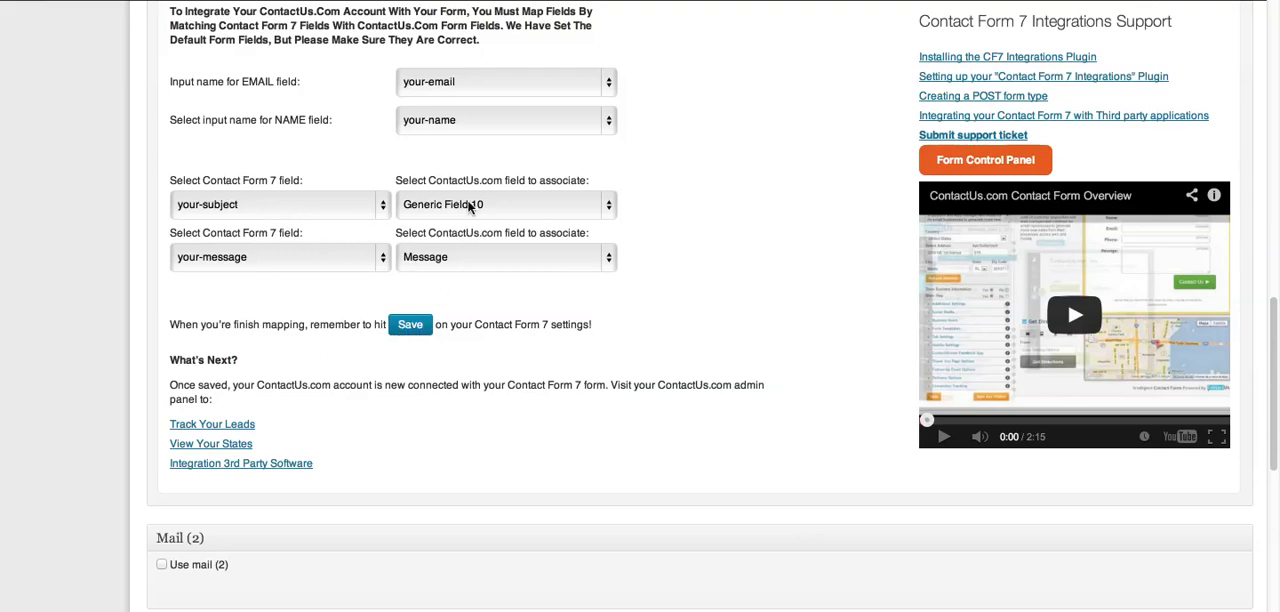
pyautogui.scroll(-3)
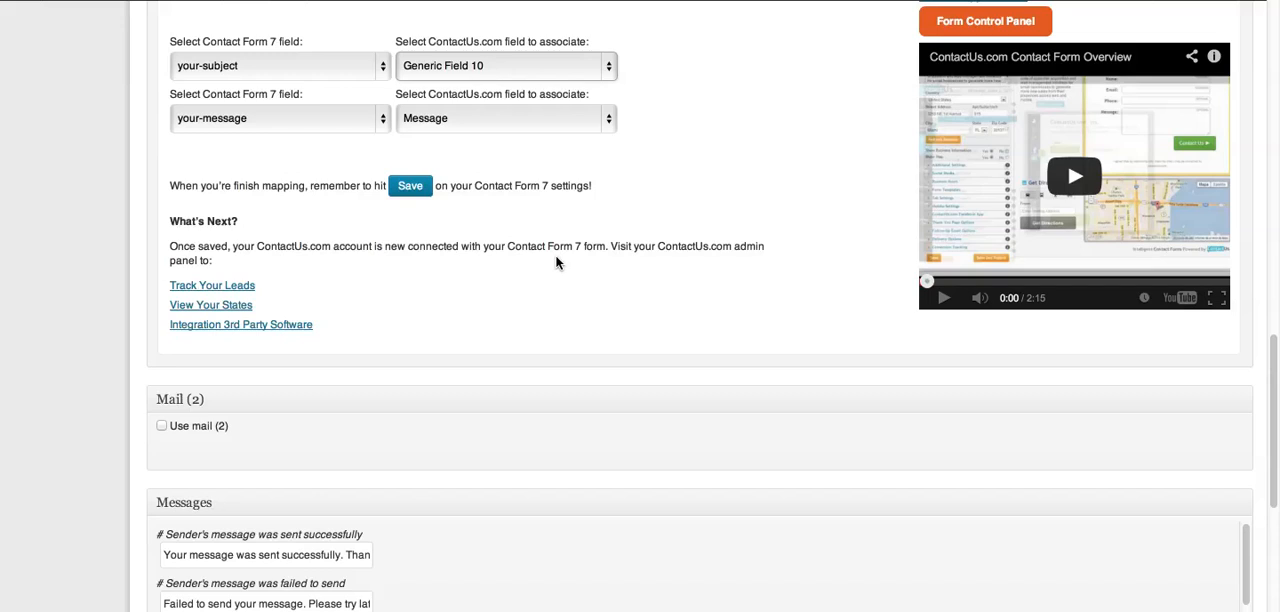
pyautogui.click(503, 118)
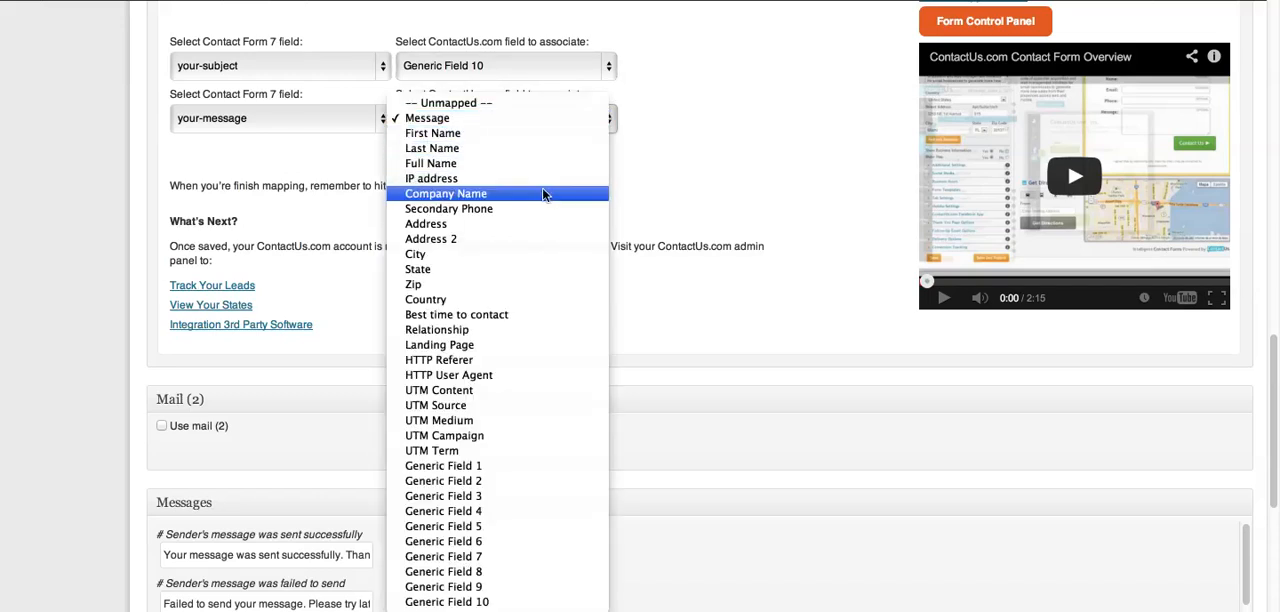
pyautogui.moveTo(544, 269)
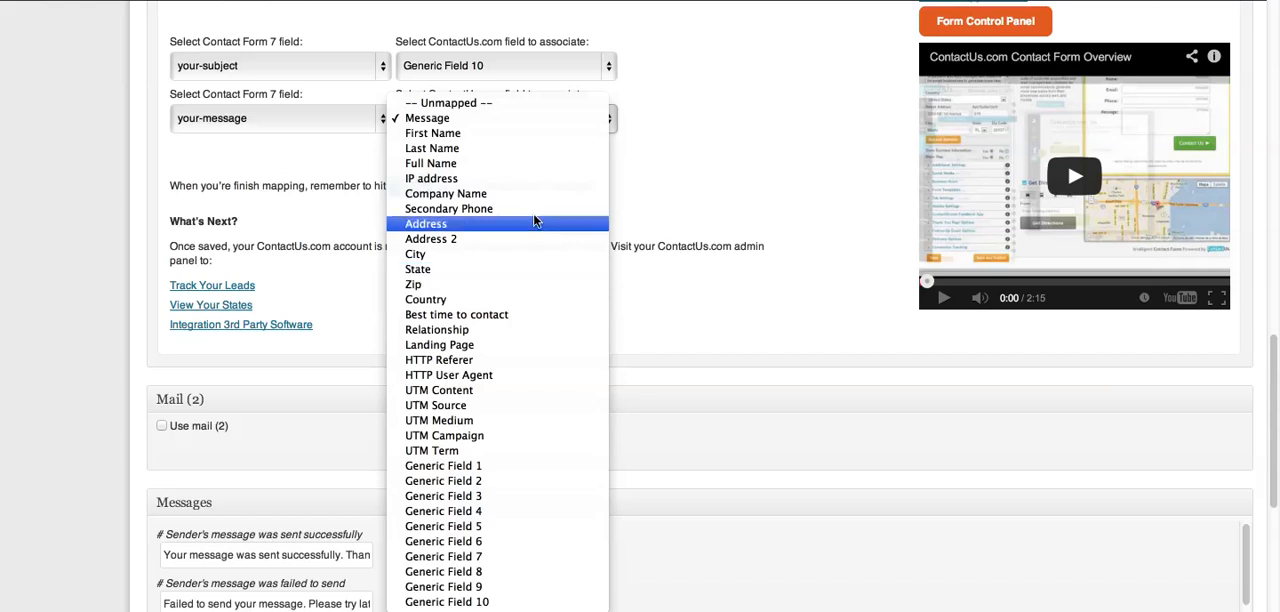
pyautogui.moveTo(554, 299)
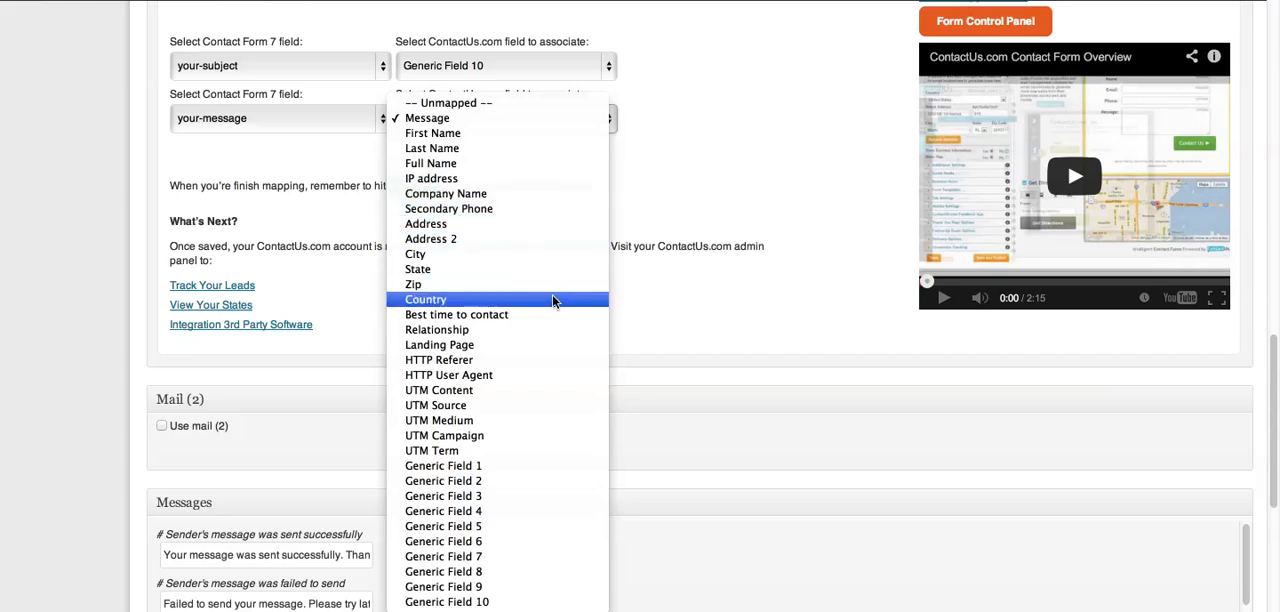
pyautogui.moveTo(545, 301)
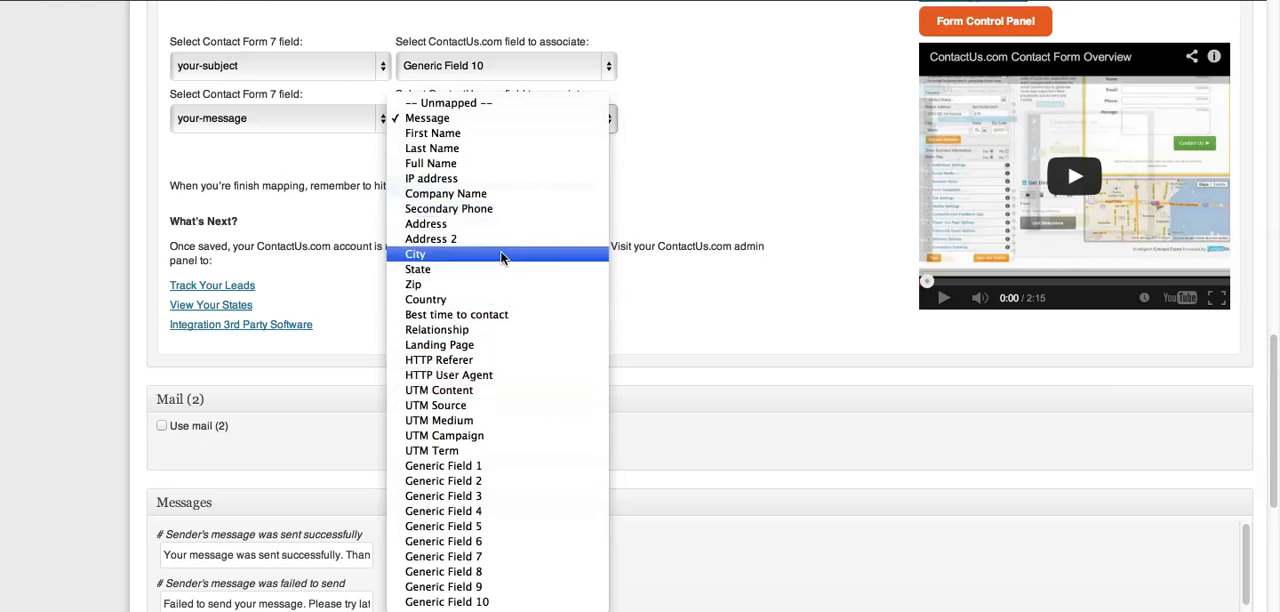
pyautogui.moveTo(504, 261)
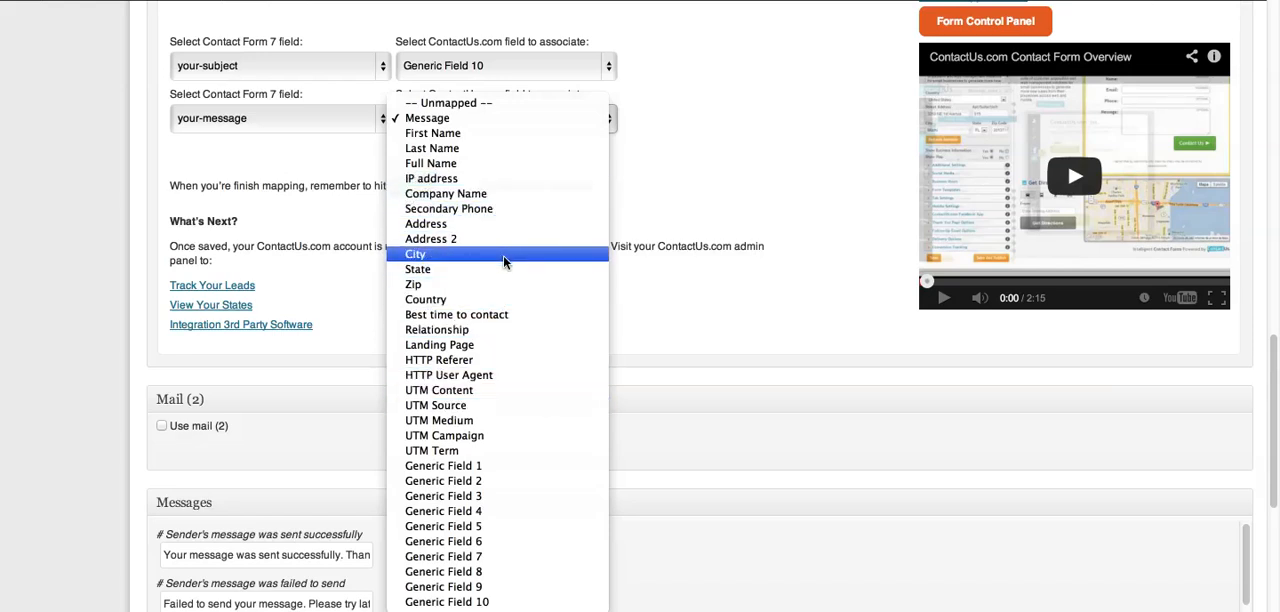
pyautogui.moveTo(530, 526)
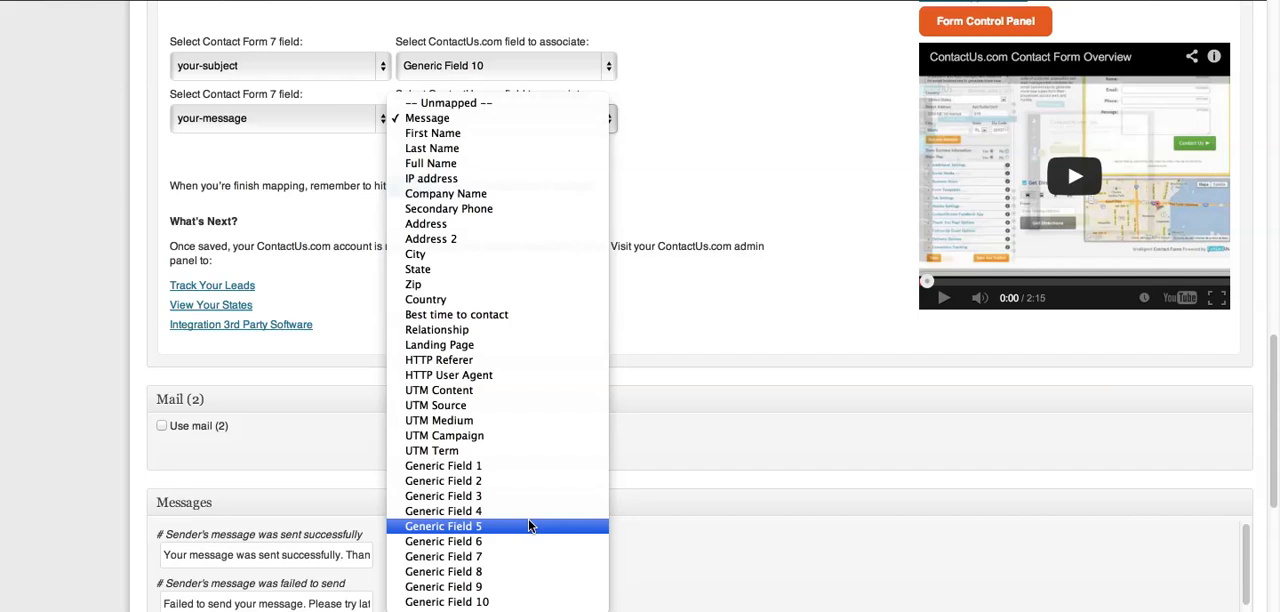
pyautogui.moveTo(510, 496)
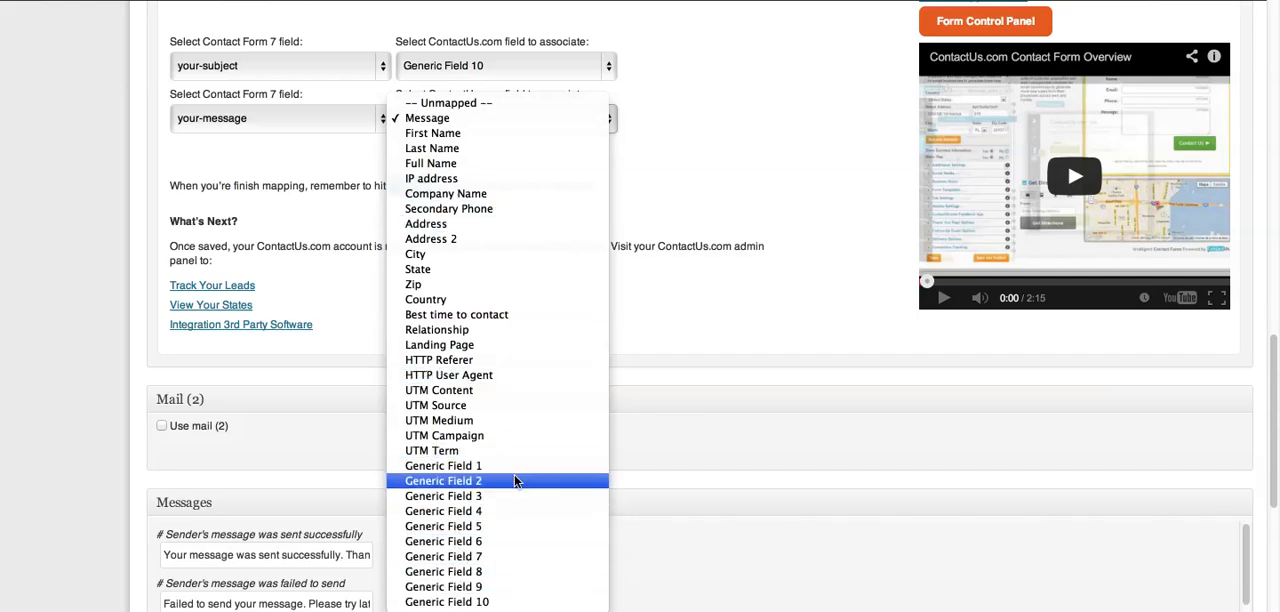
pyautogui.moveTo(509, 470)
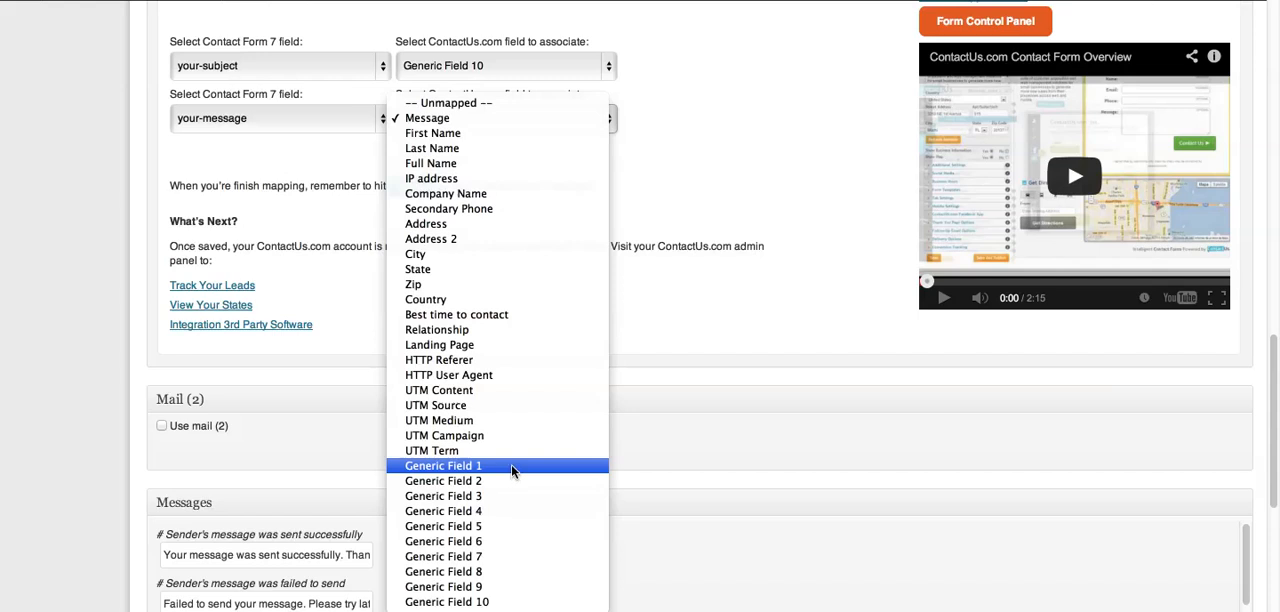
pyautogui.moveTo(583, 390)
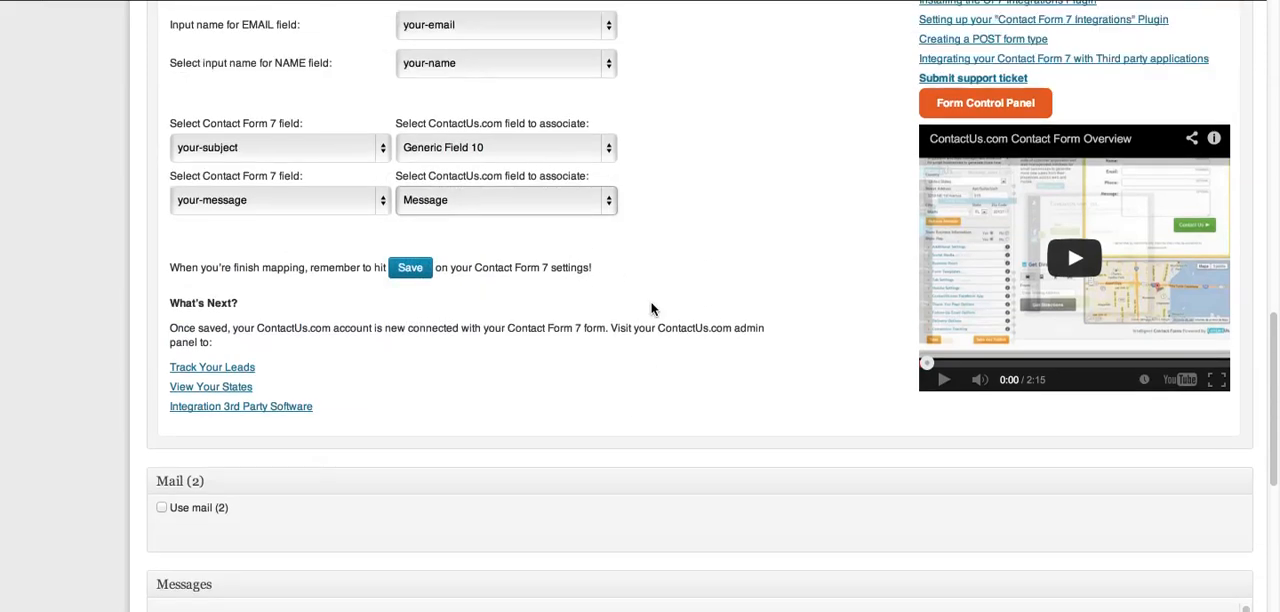
pyautogui.scroll(-3)
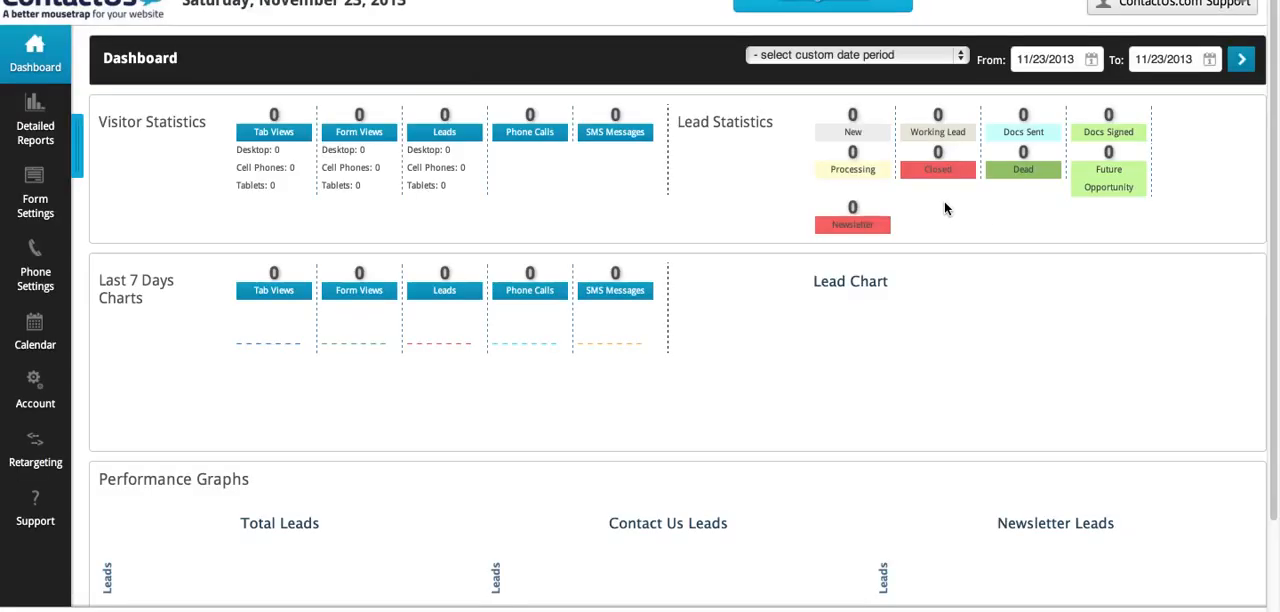
pyautogui.moveTo(906, 227)
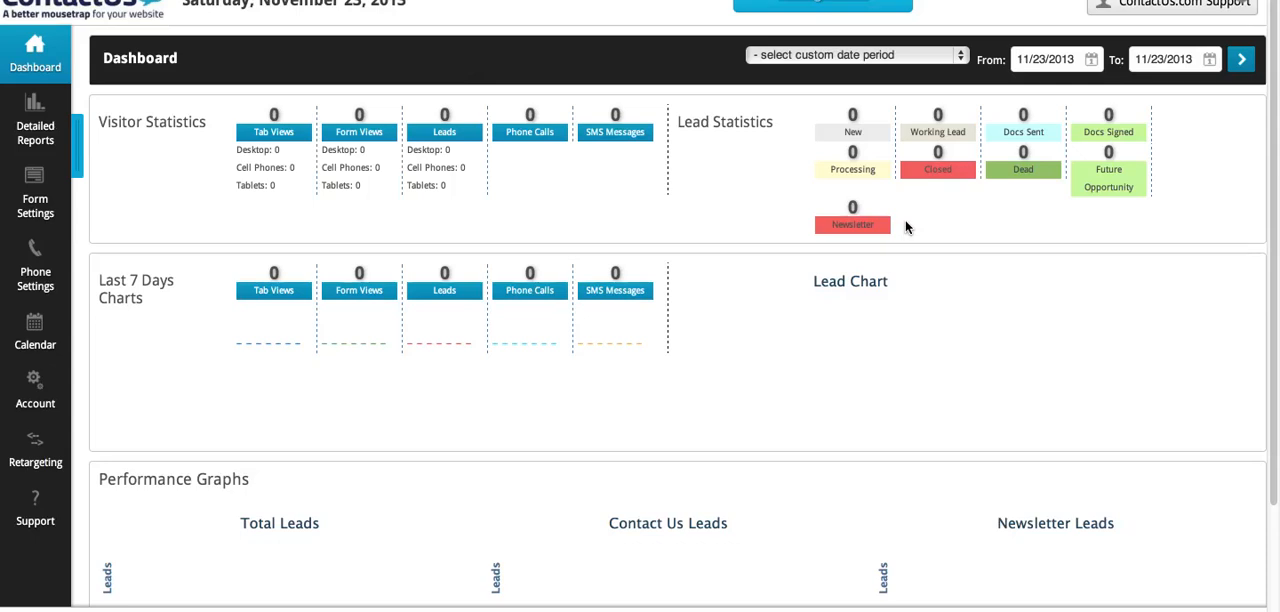
# - Open ContactUs.com Form Settings listing the Contact Us, Support and Newsletter forms
pyautogui.scroll(-3)
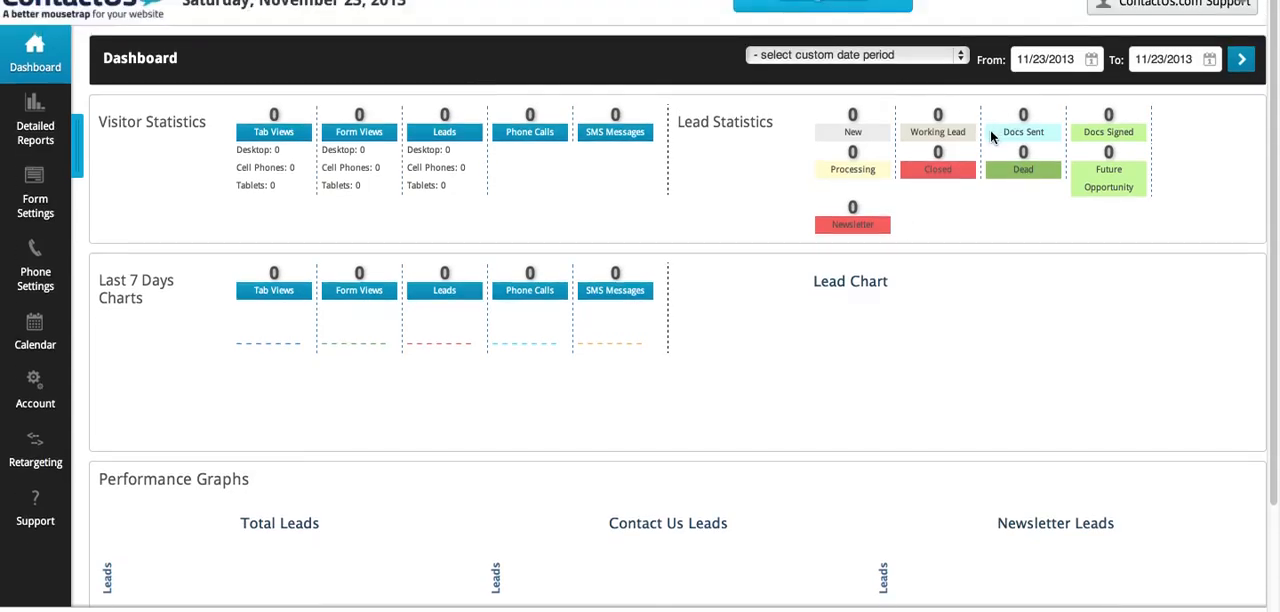
pyautogui.moveTo(548, 34)
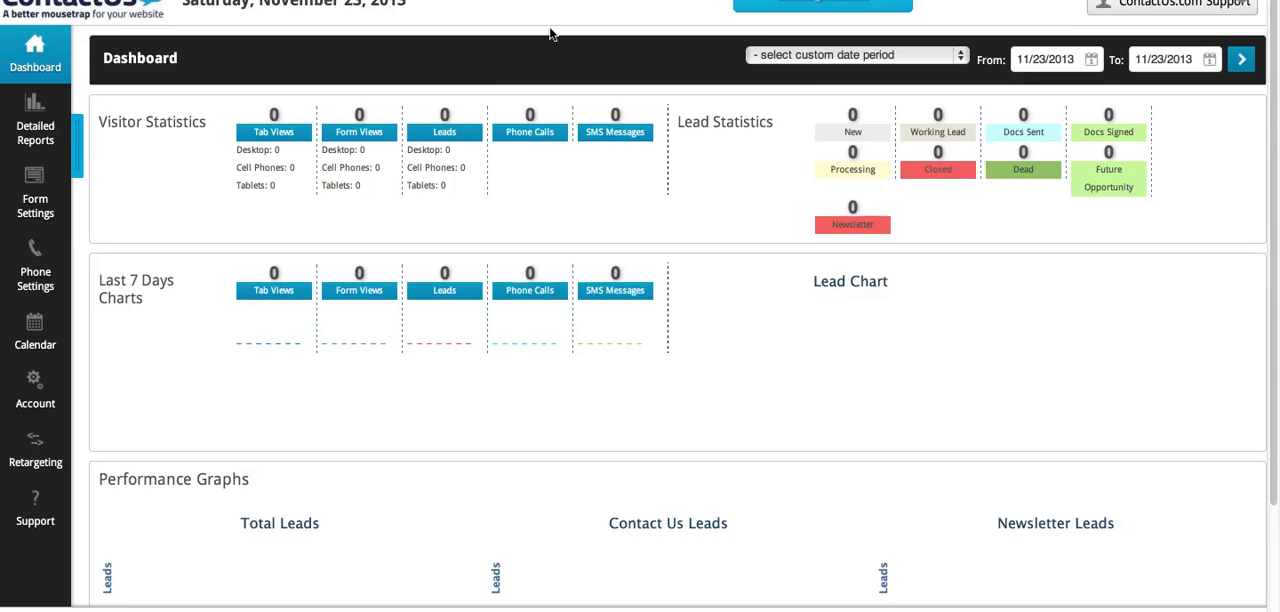
pyautogui.click(35, 198)
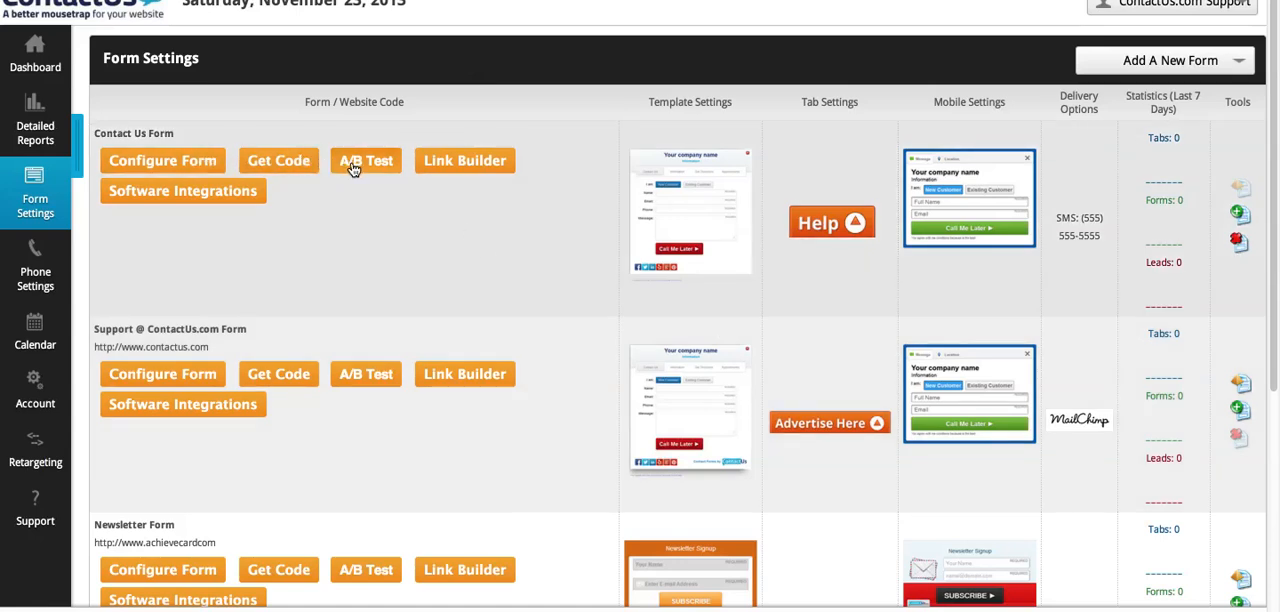
pyautogui.moveTo(640, 256)
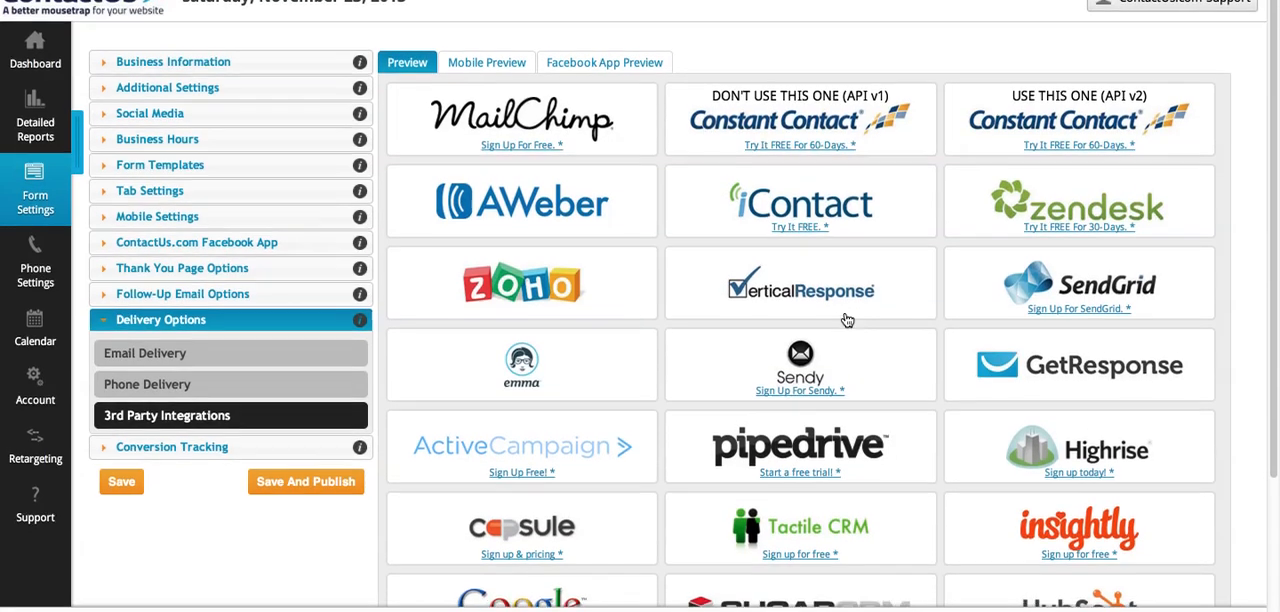
pyautogui.scroll(-3)
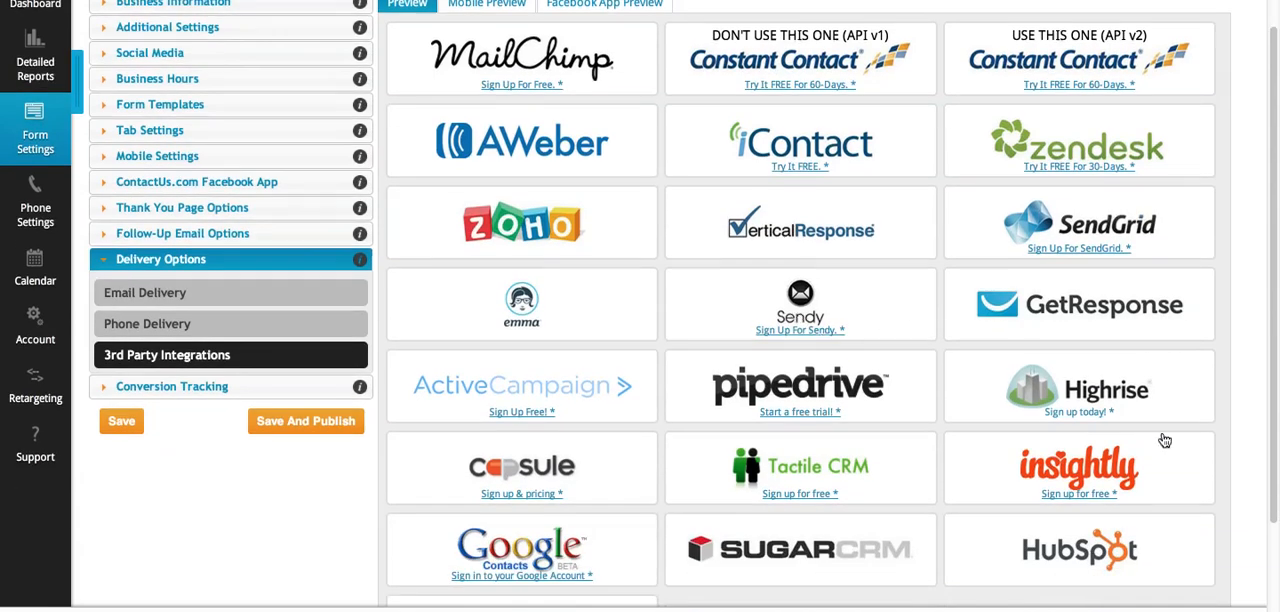
pyautogui.moveTo(643, 186)
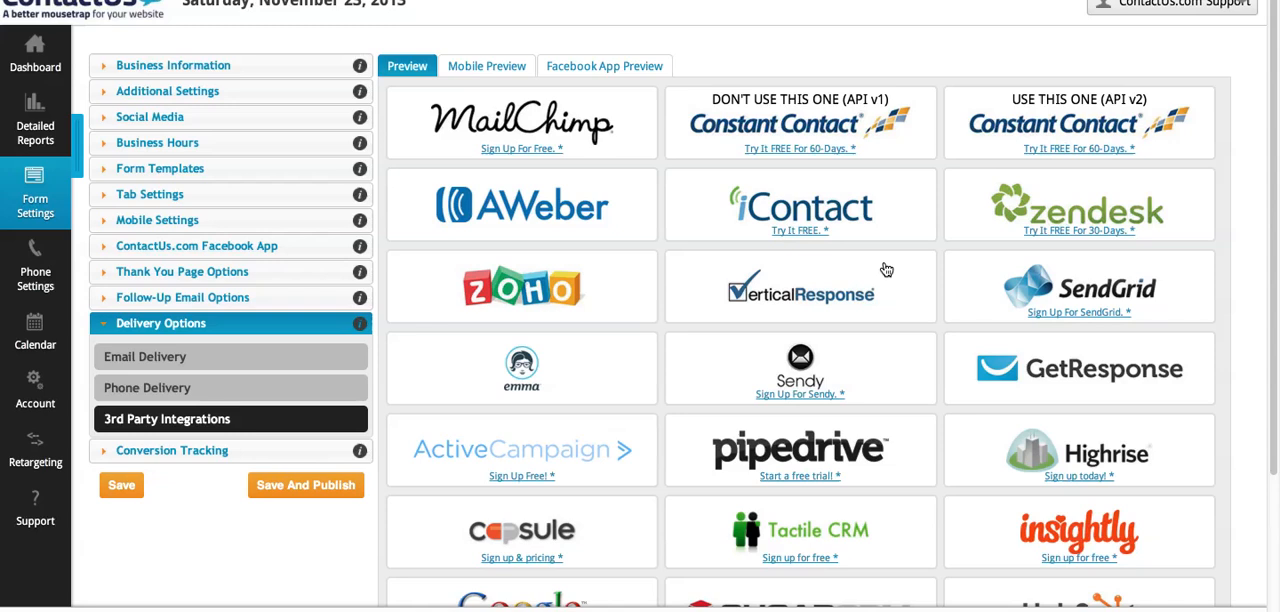
pyautogui.scroll(-3)
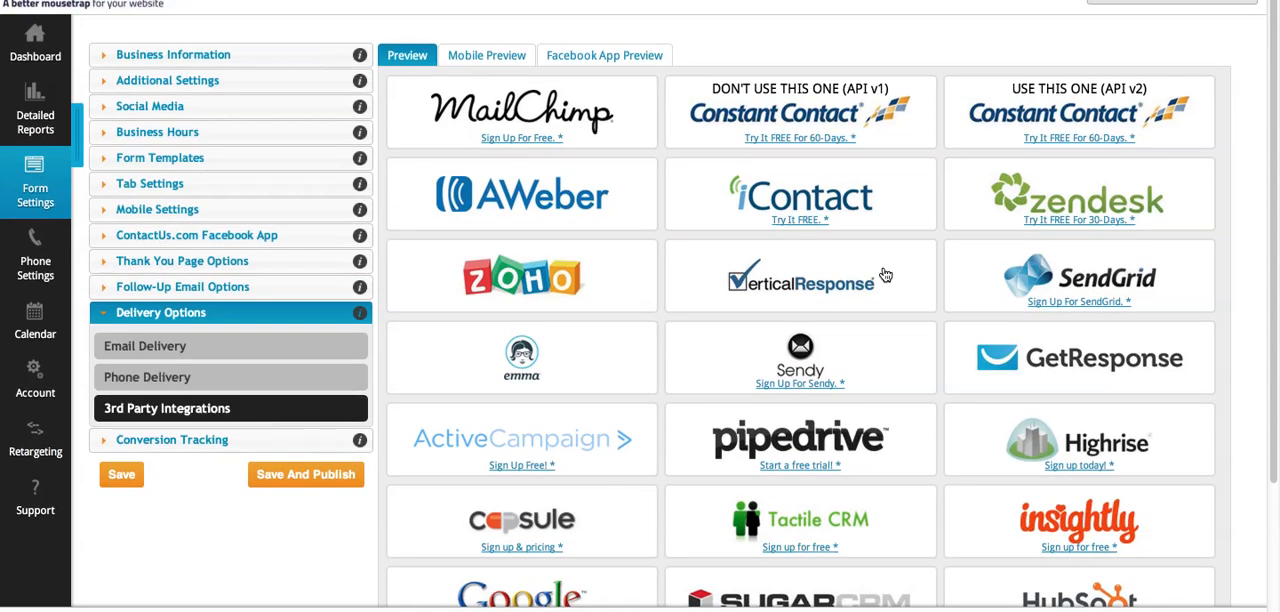
pyautogui.scroll(-3)
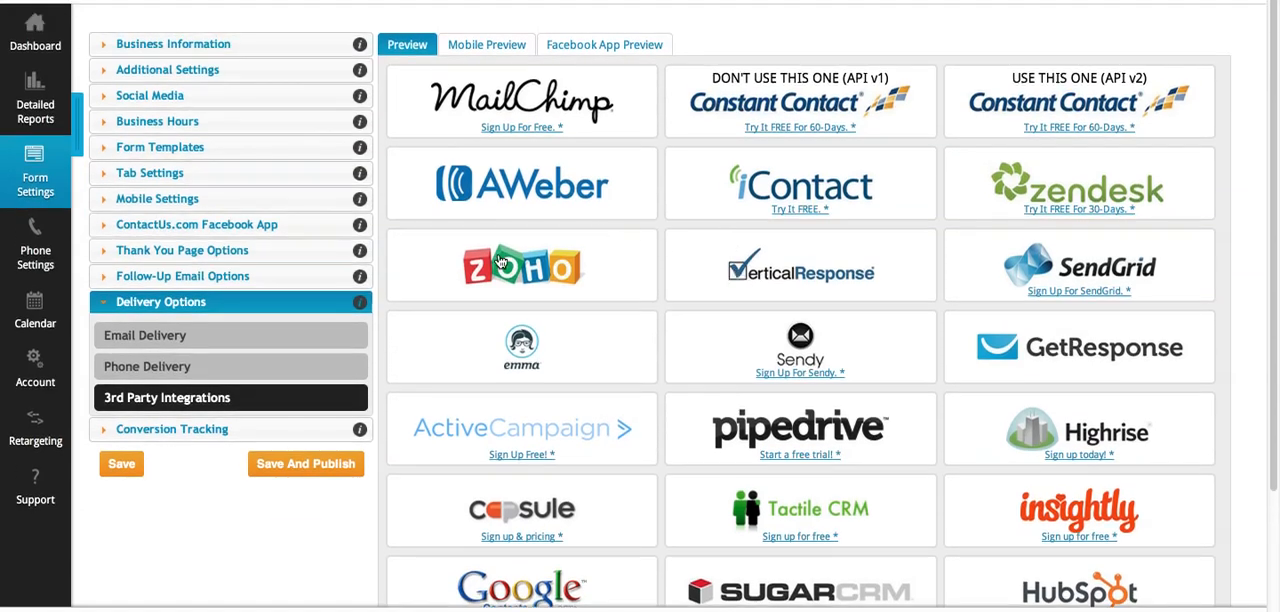
pyautogui.moveTo(299, 147)
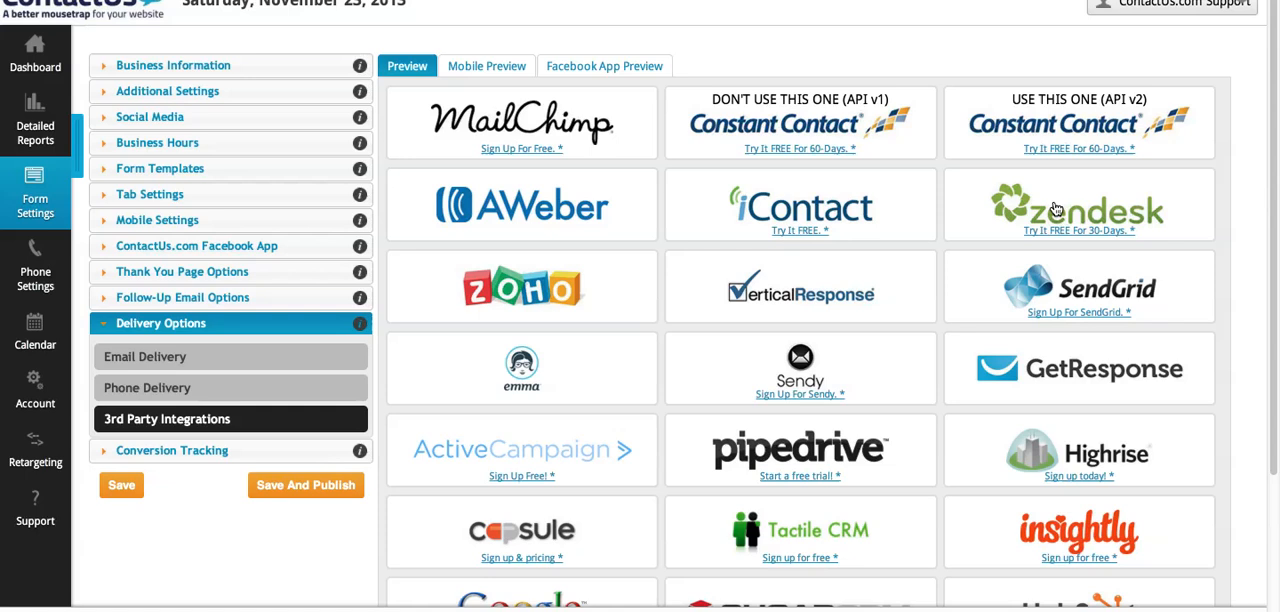
pyautogui.click(1185, 4)
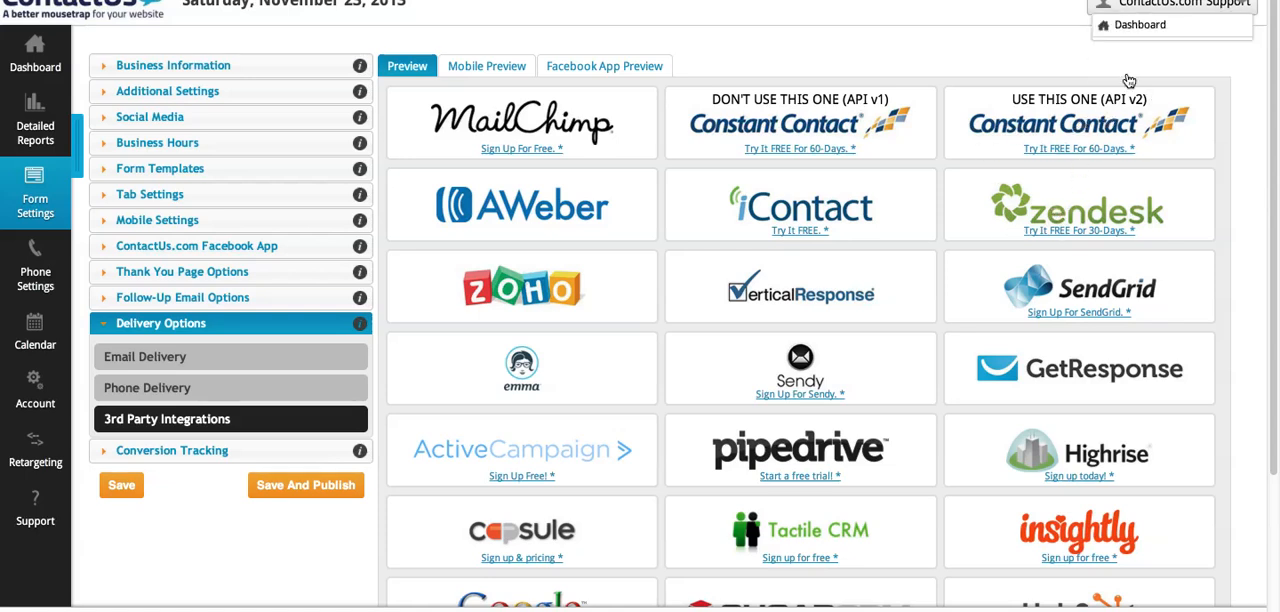
pyautogui.moveTo(157, 220)
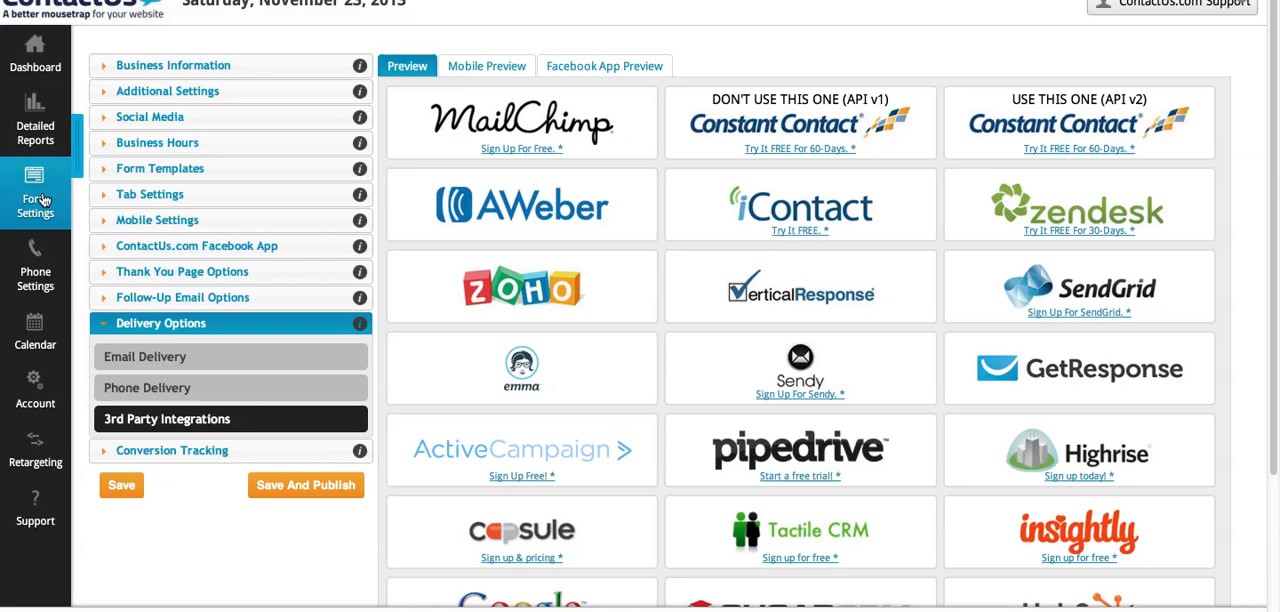
pyautogui.click(35, 195)
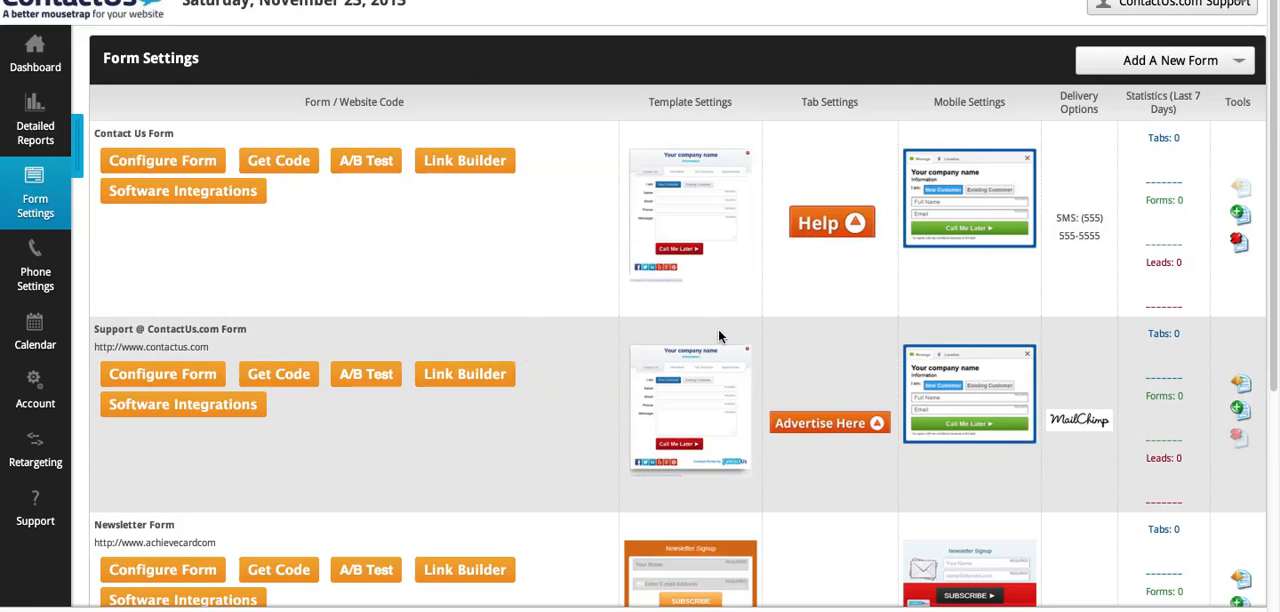
pyautogui.moveTo(910, 410)
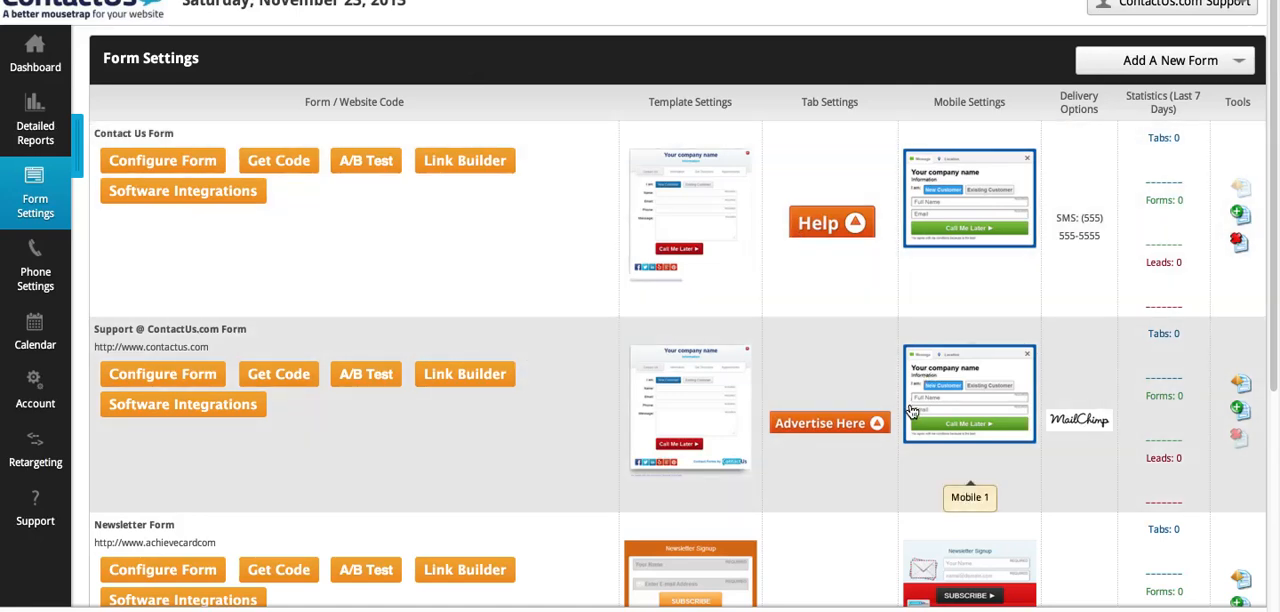
pyautogui.moveTo(895, 365)
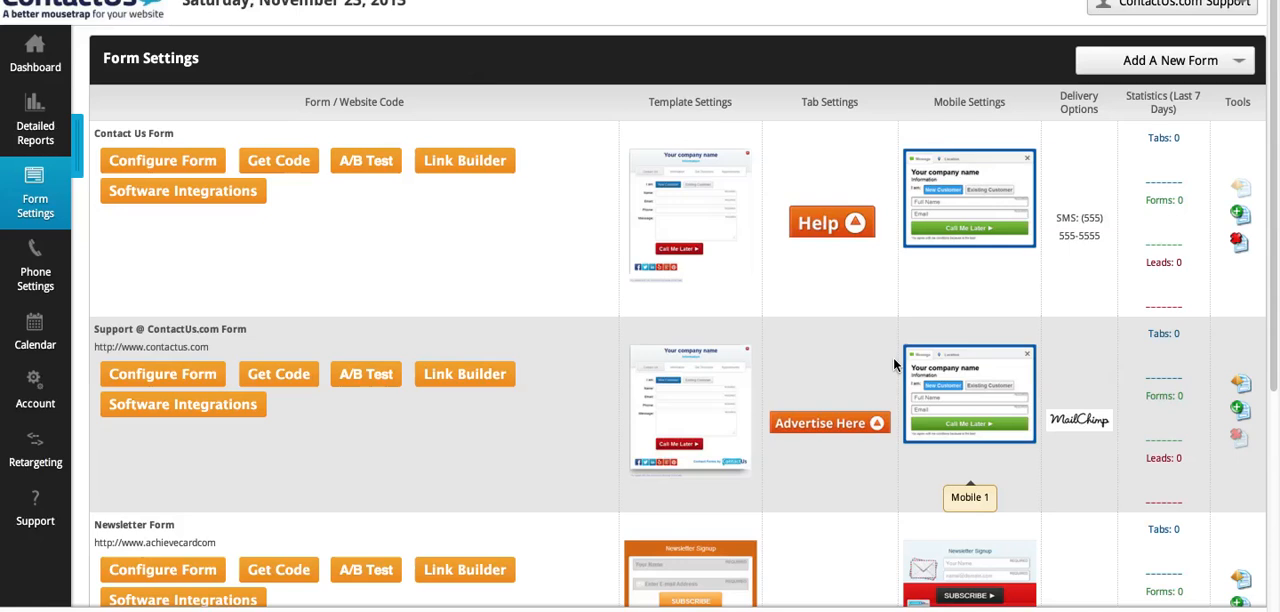
pyautogui.moveTo(820, 320)
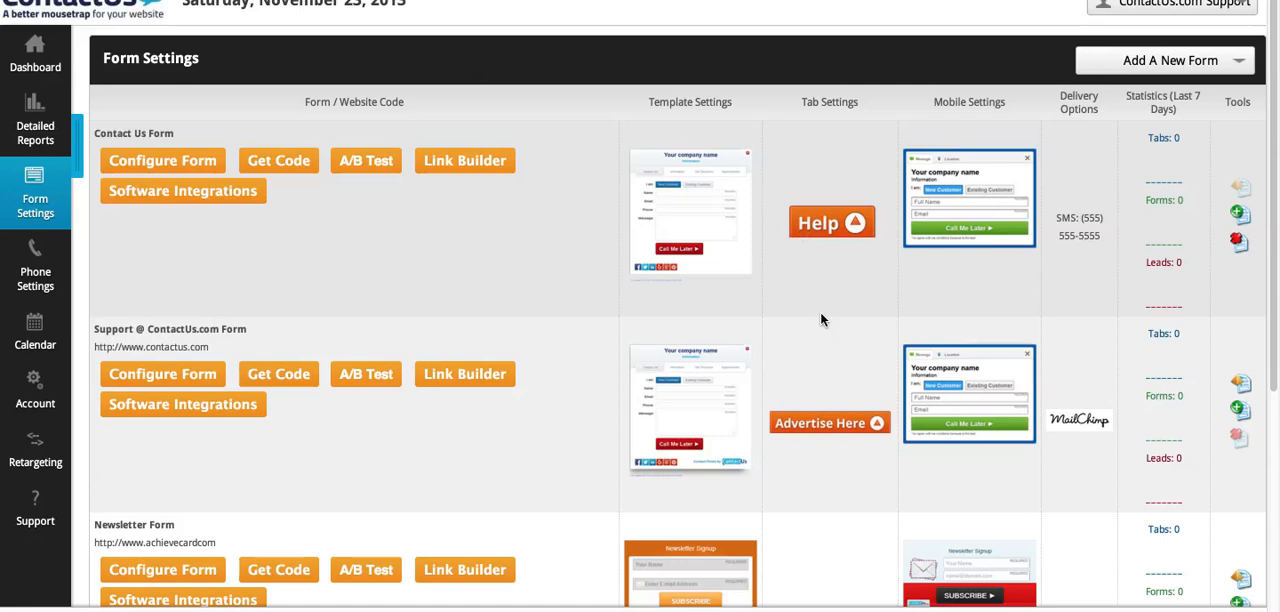
pyautogui.moveTo(835, 322)
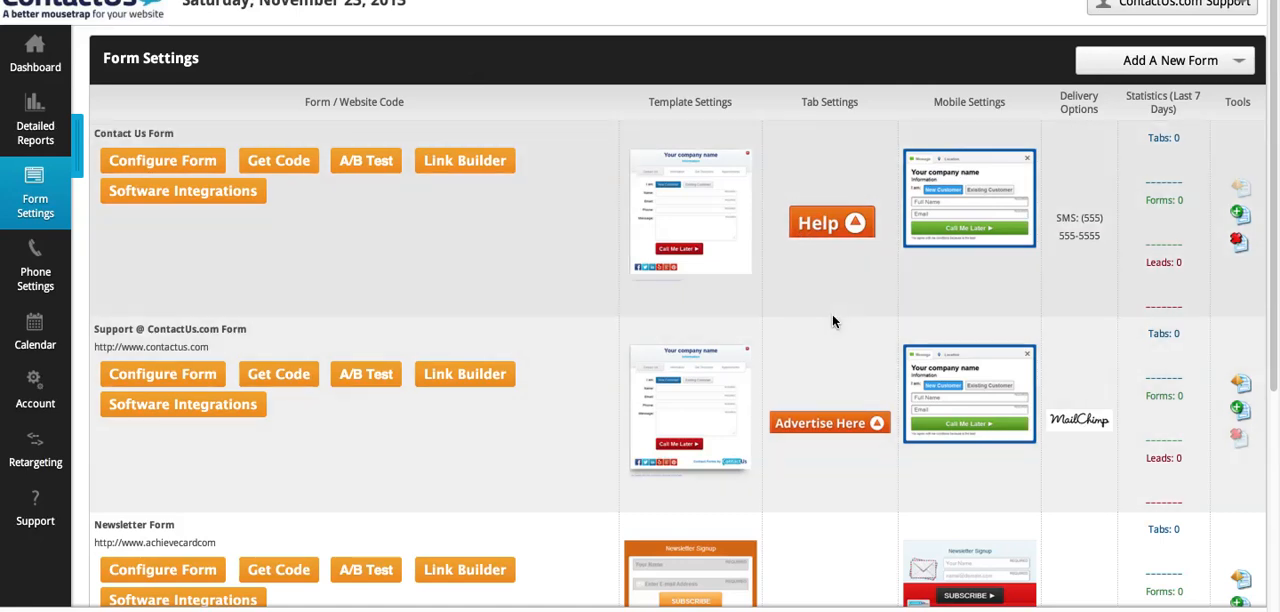